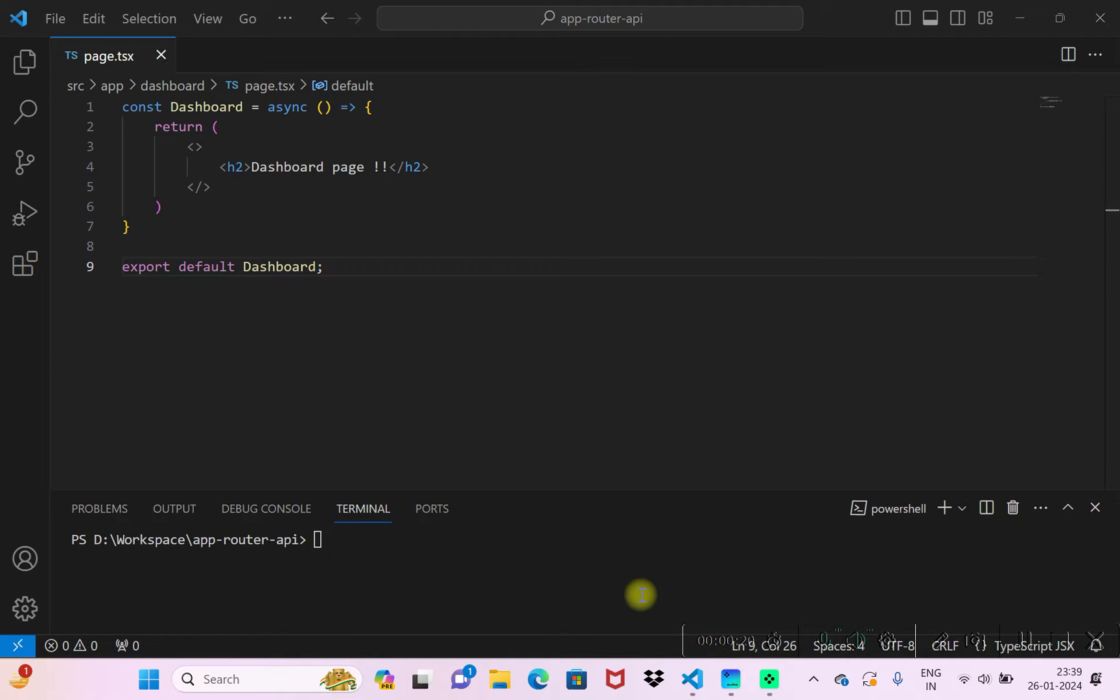
mouse_move(613, 420)
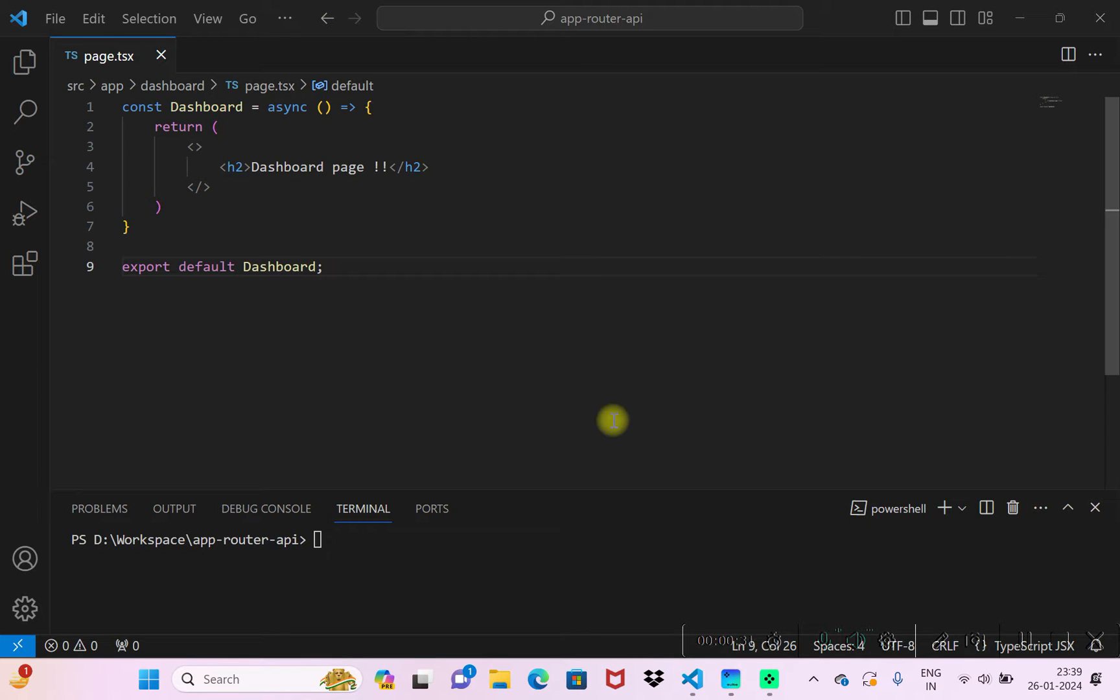
mouse_move(579, 366)
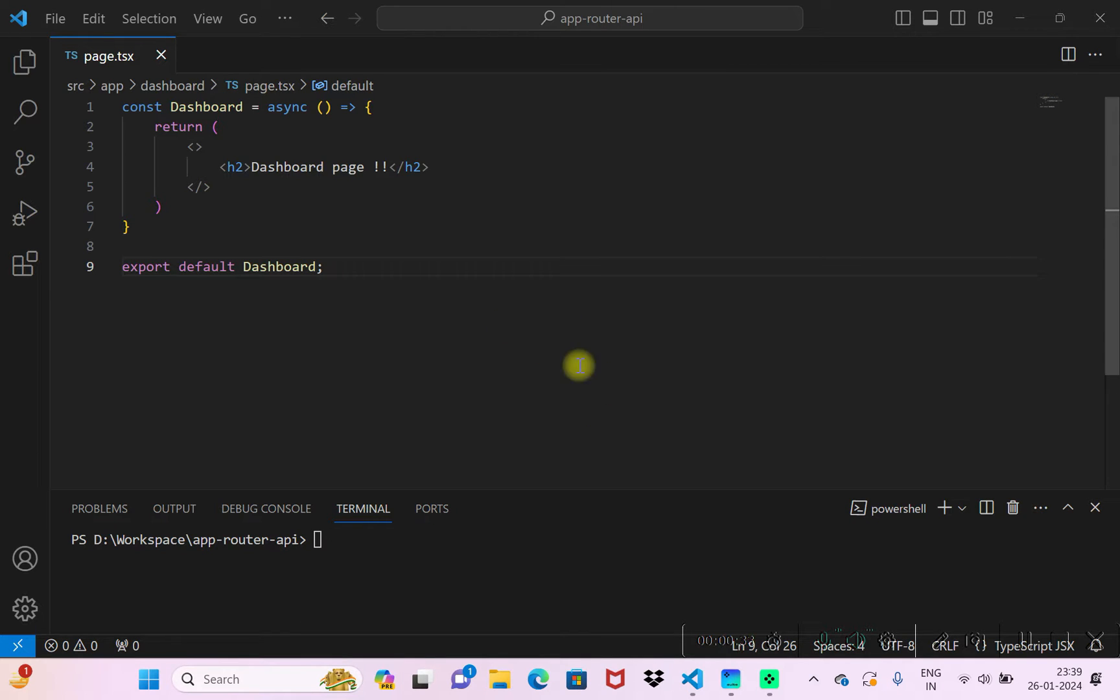
mouse_move(24, 59)
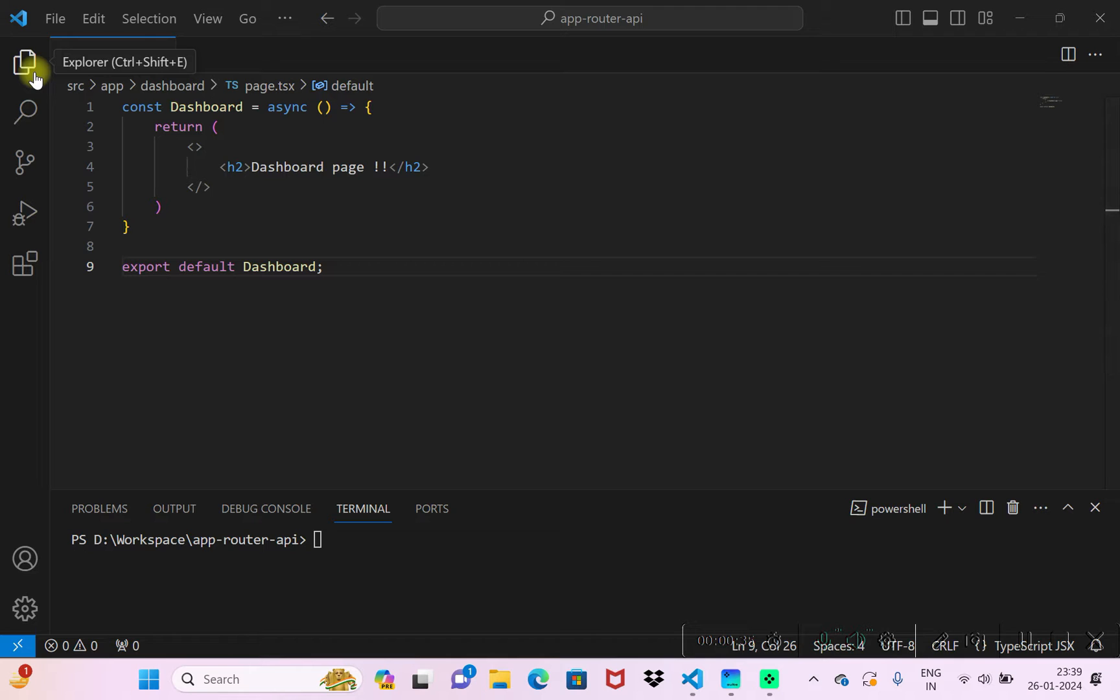
Show the Explorer tree, browse the dashboard and login folders, and open src/app/layout.tsx
left_click(24, 59)
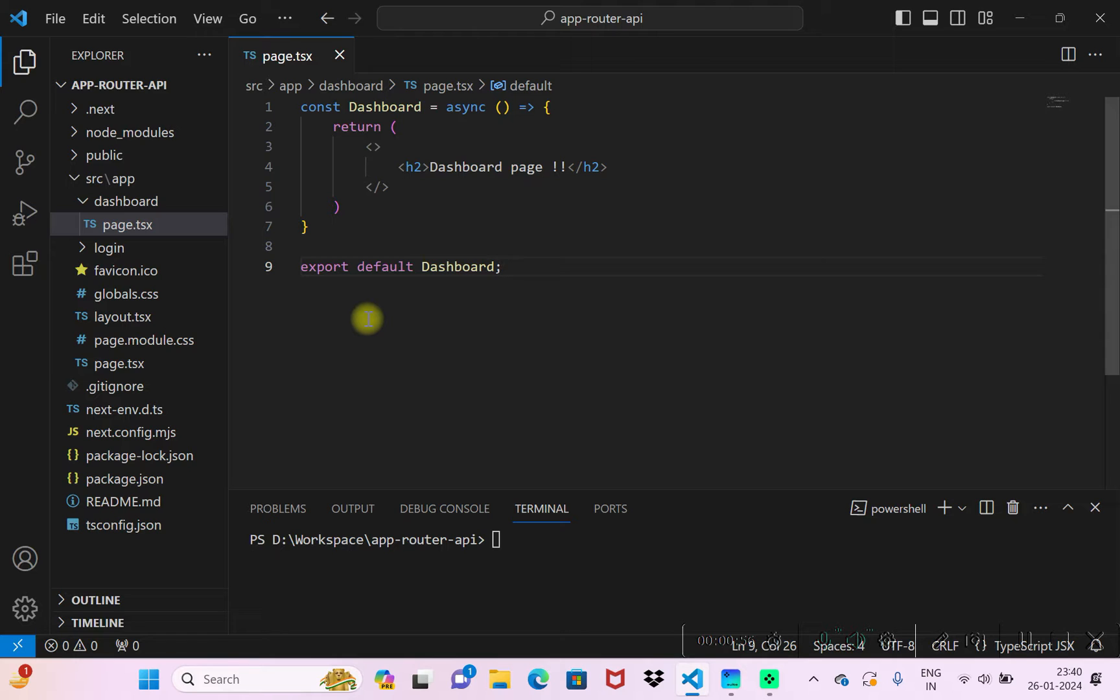
left_click(127, 201)
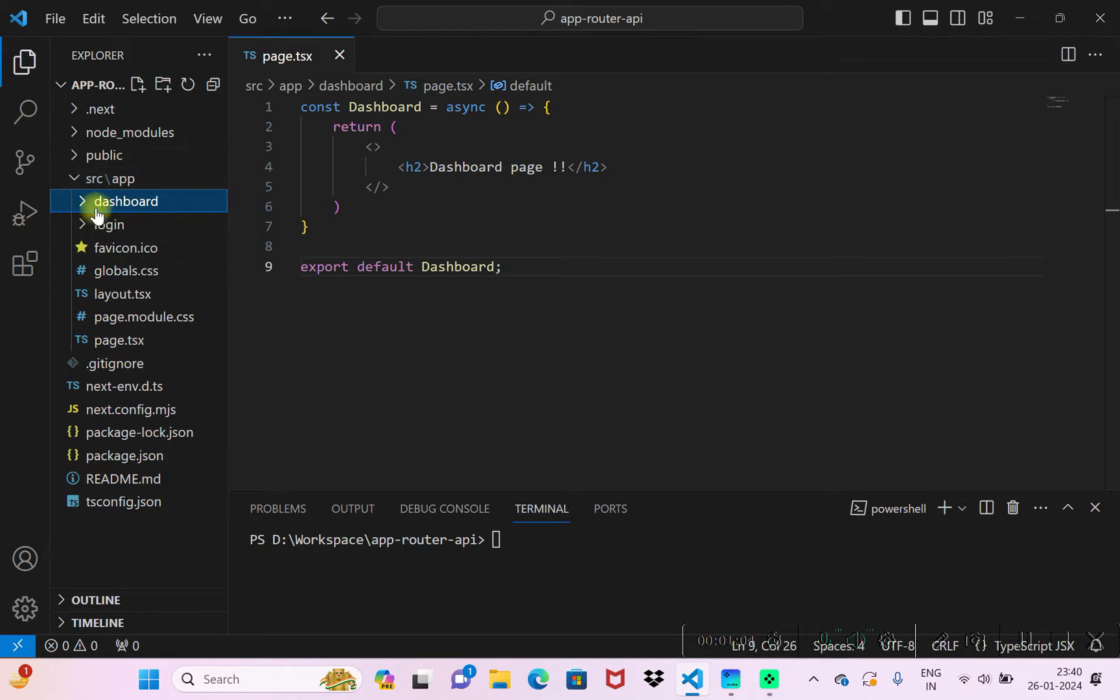
left_click(125, 201)
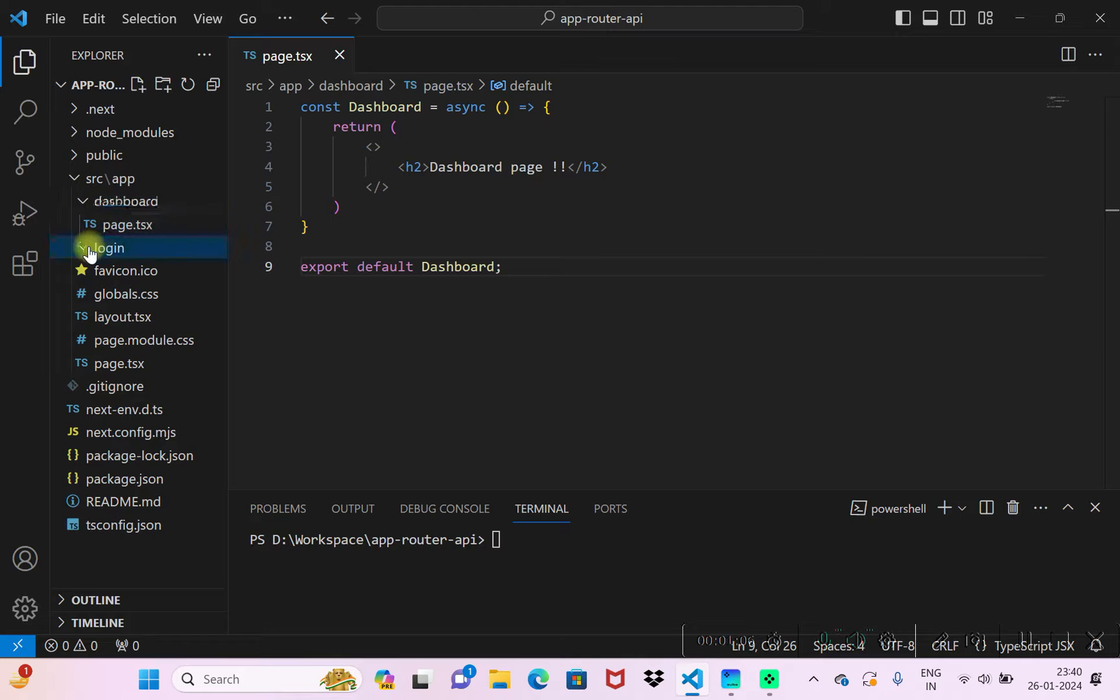
left_click(109, 247)
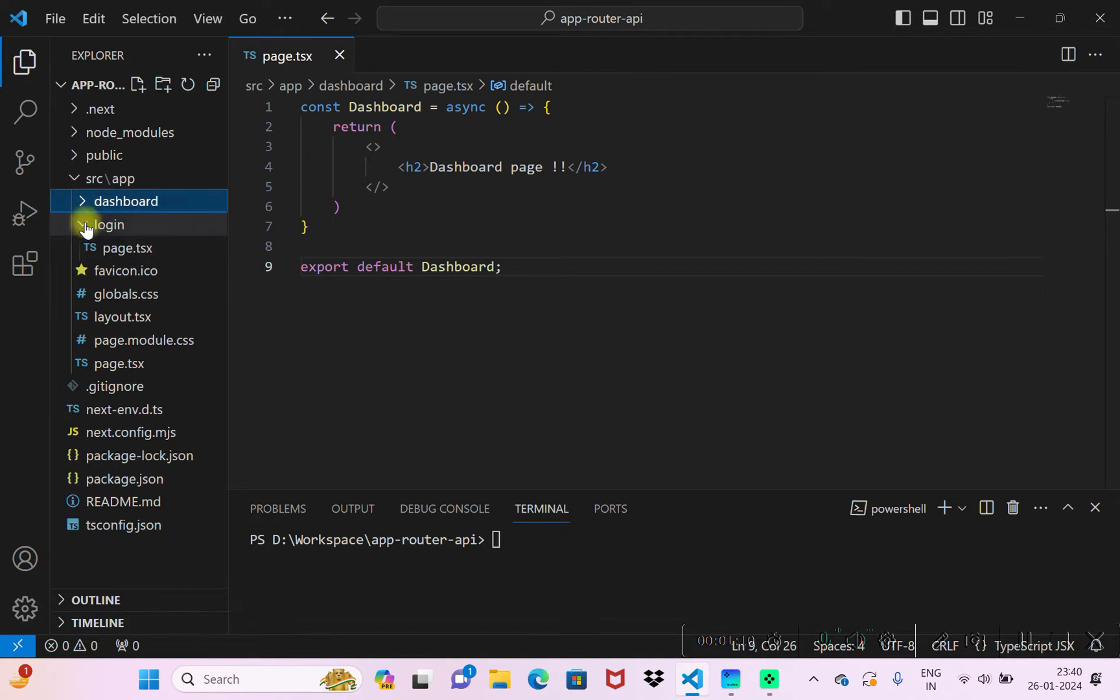
left_click(109, 225)
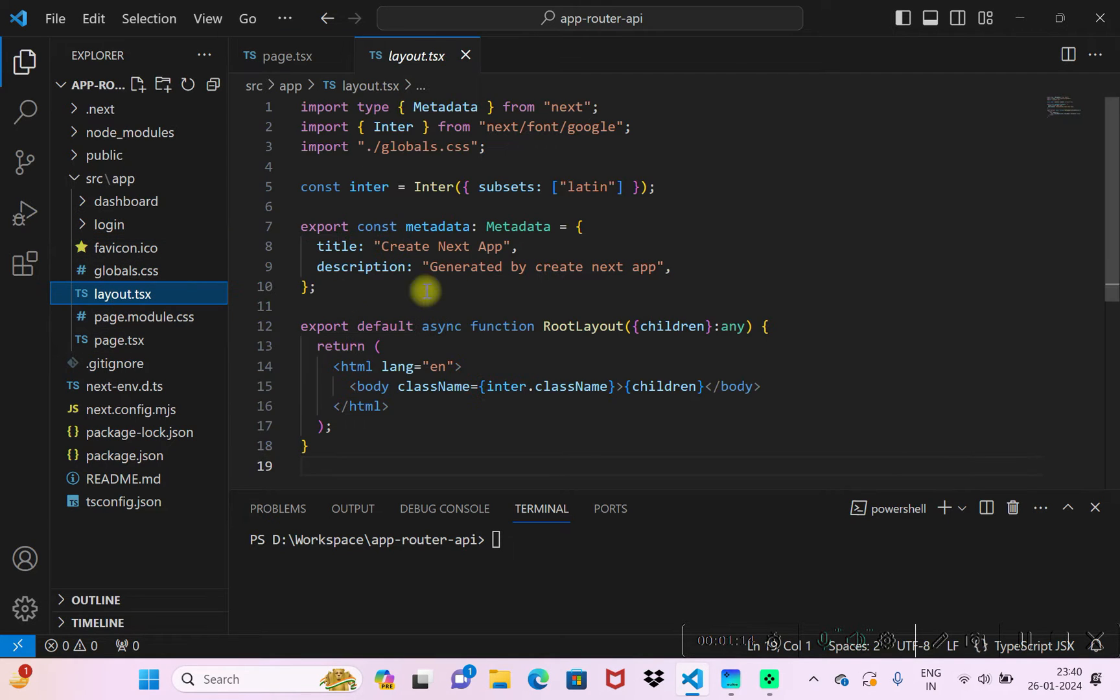
Clear the terminal and start the dev server with npm run dev
double_click(583, 327)
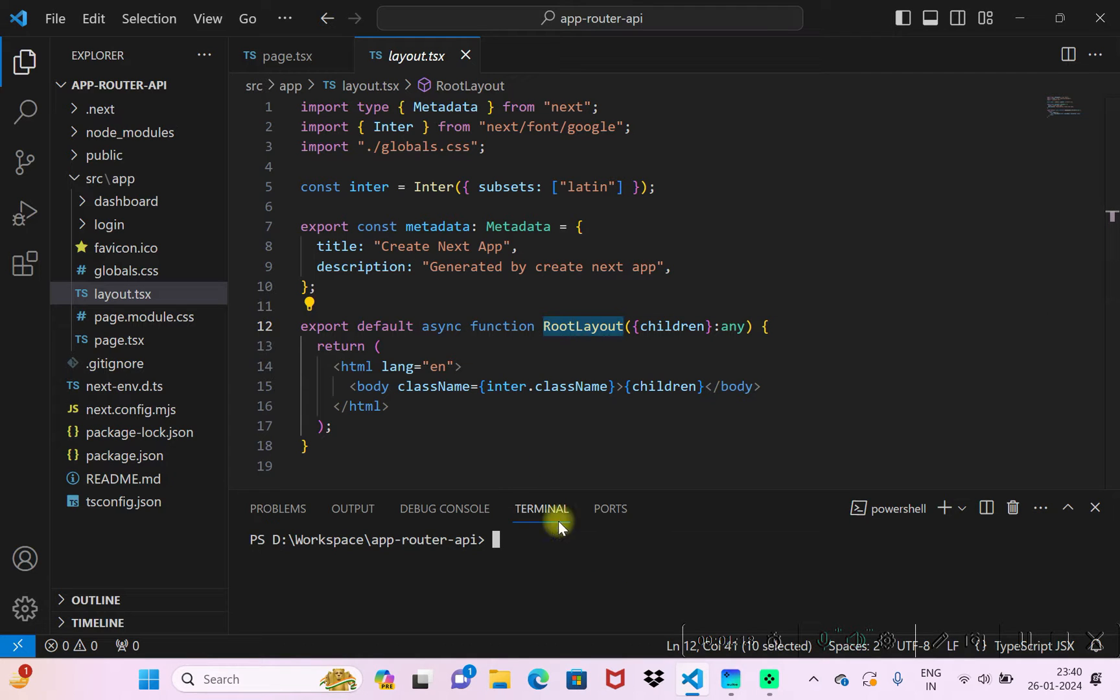
mouse_move(120, 340)
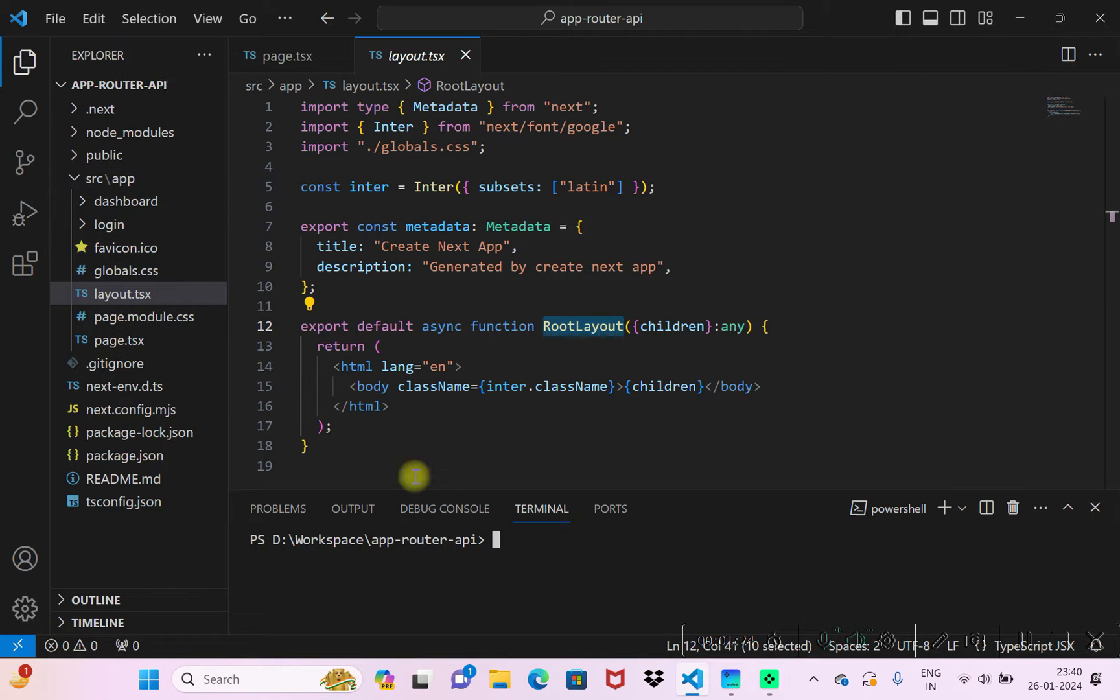
type("clear")
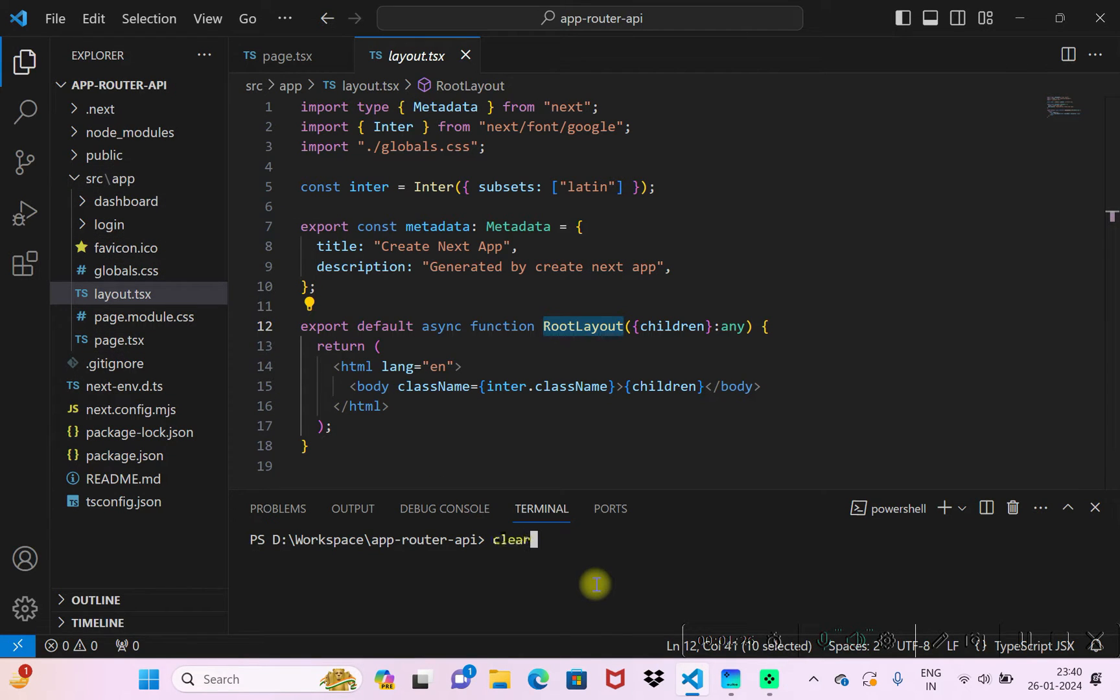
type("npm run dev")
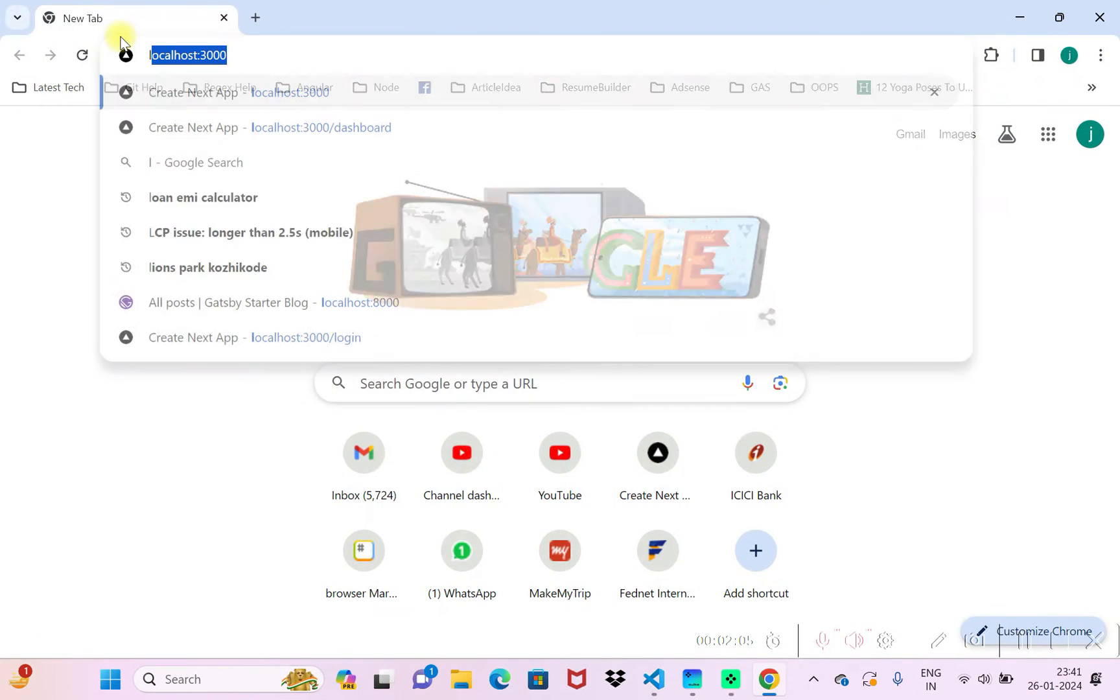
Load localhost:3000 in Chrome showing the Go to Dashboard and Go to Login links
key("Enter")
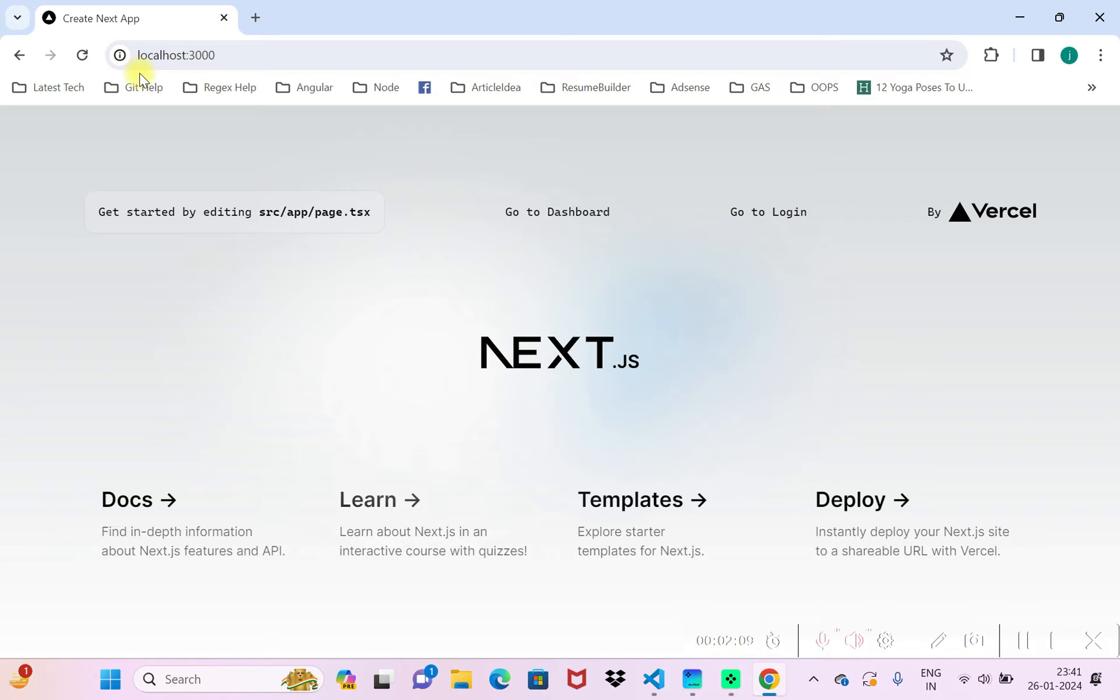
left_click(144, 55)
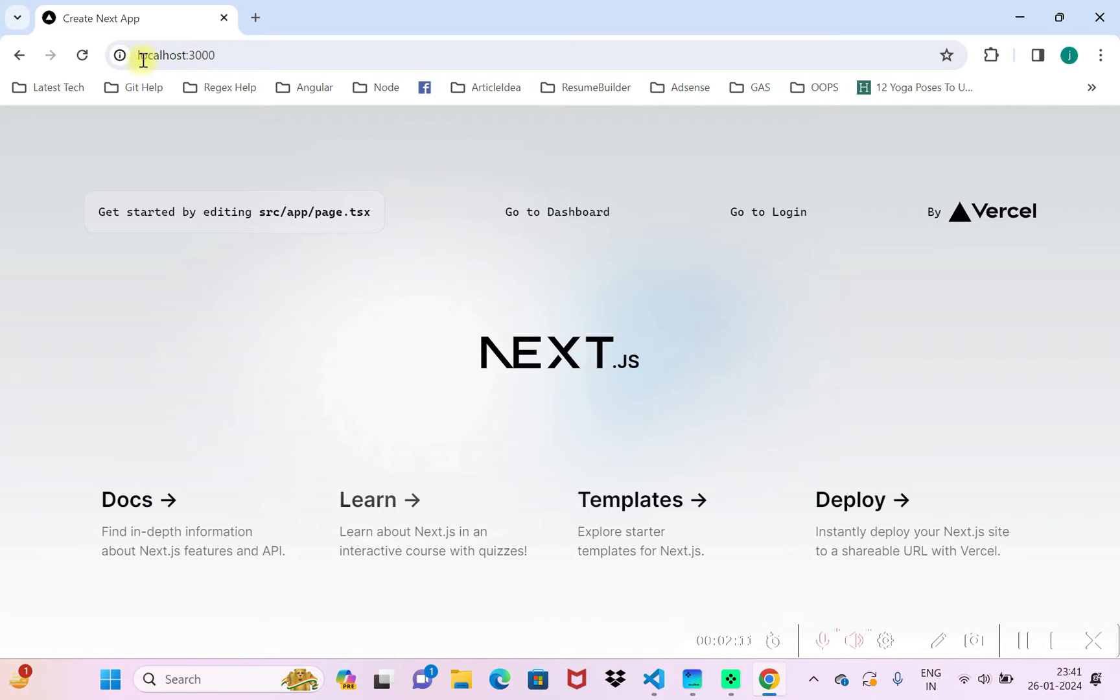
mouse_move(306, 347)
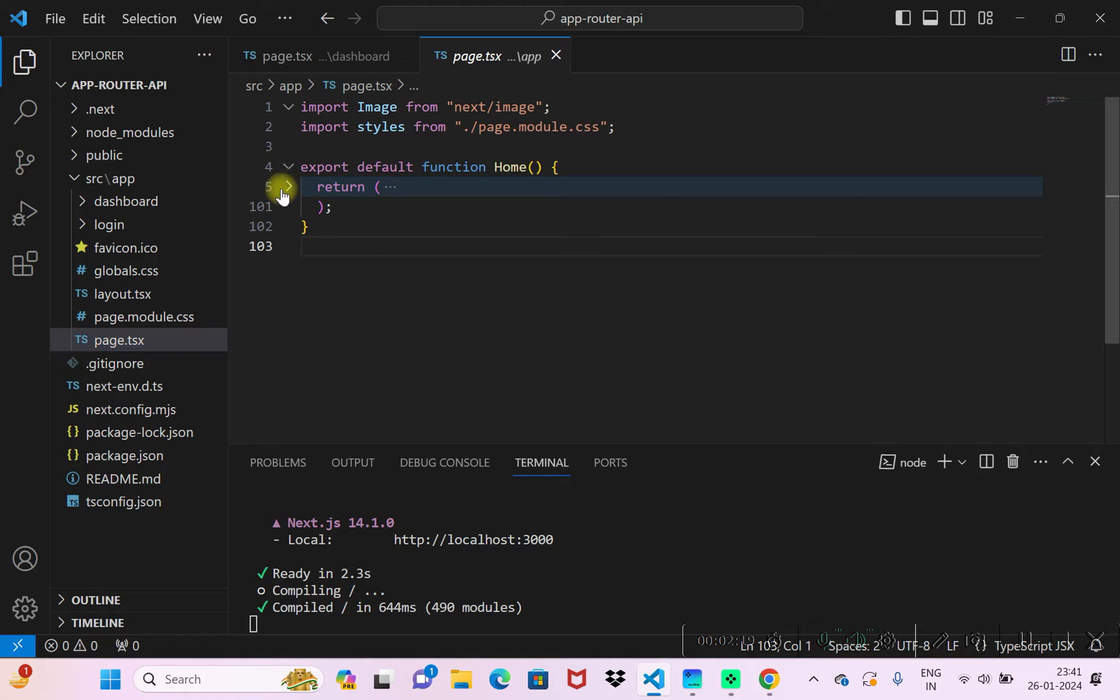
Unfold the Home component's return markup and expand the dashboard and login folders
left_click(286, 186)
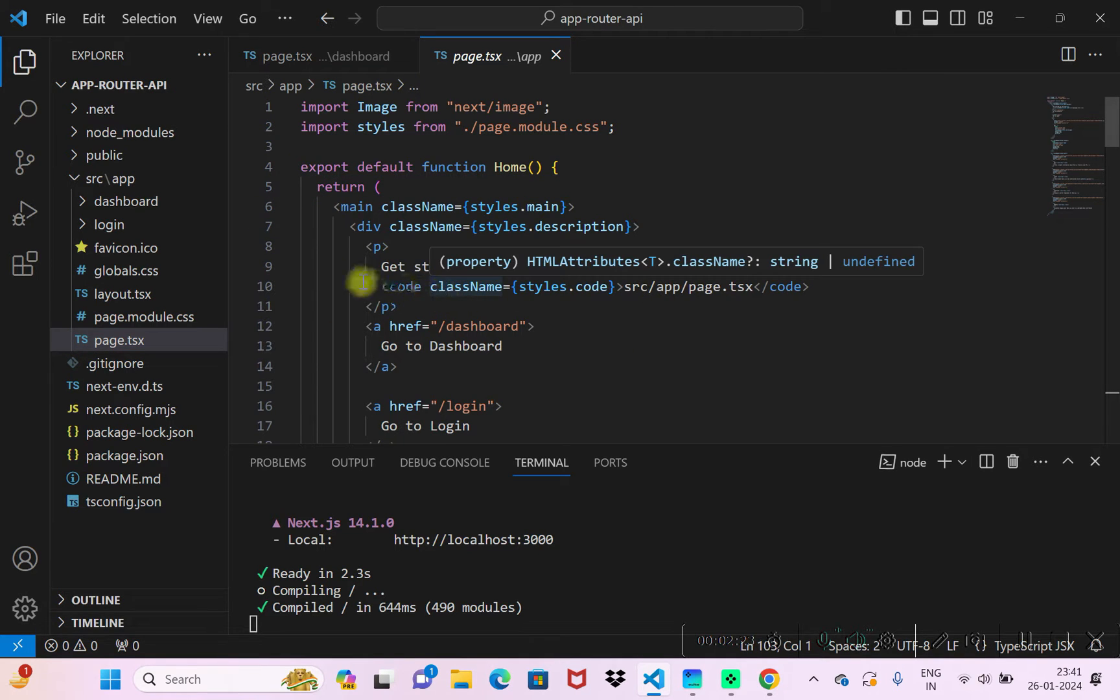
left_click(126, 201)
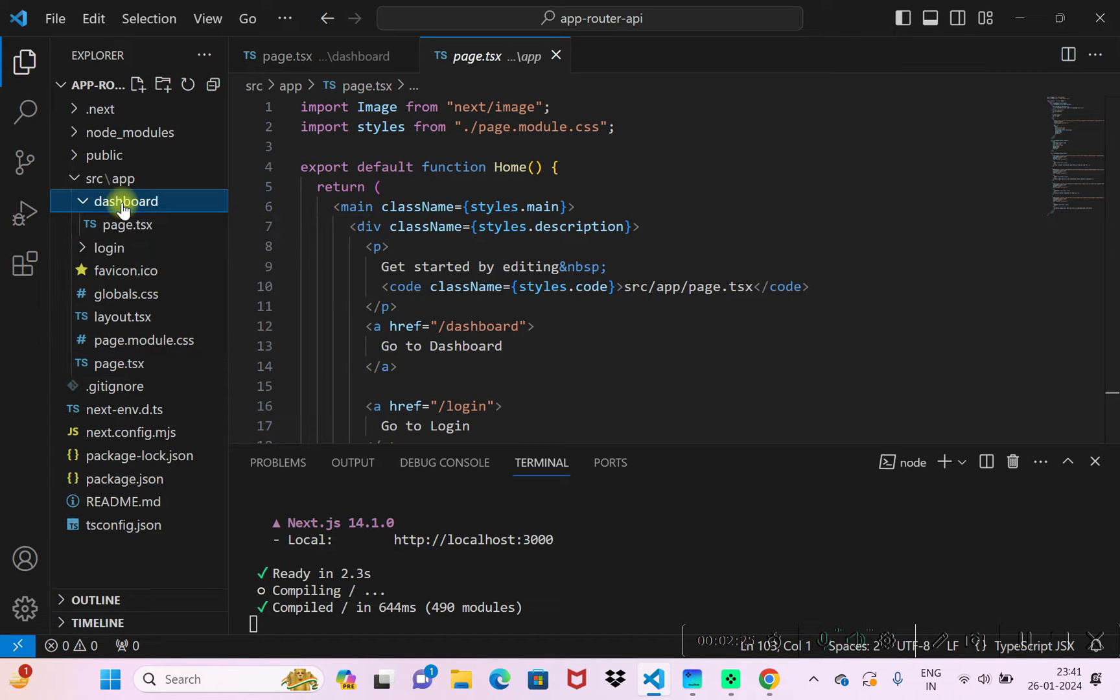
left_click(109, 248)
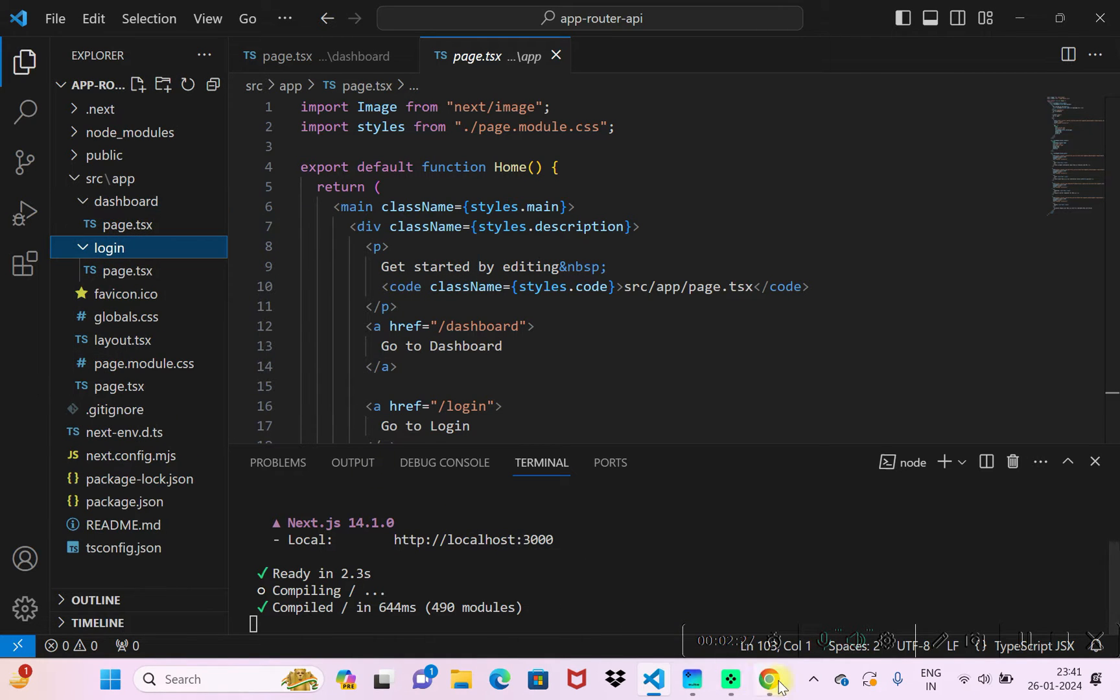
Visit the Dashboard and Login pages so the dev server compiles /dashboard and /login
left_click(767, 680)
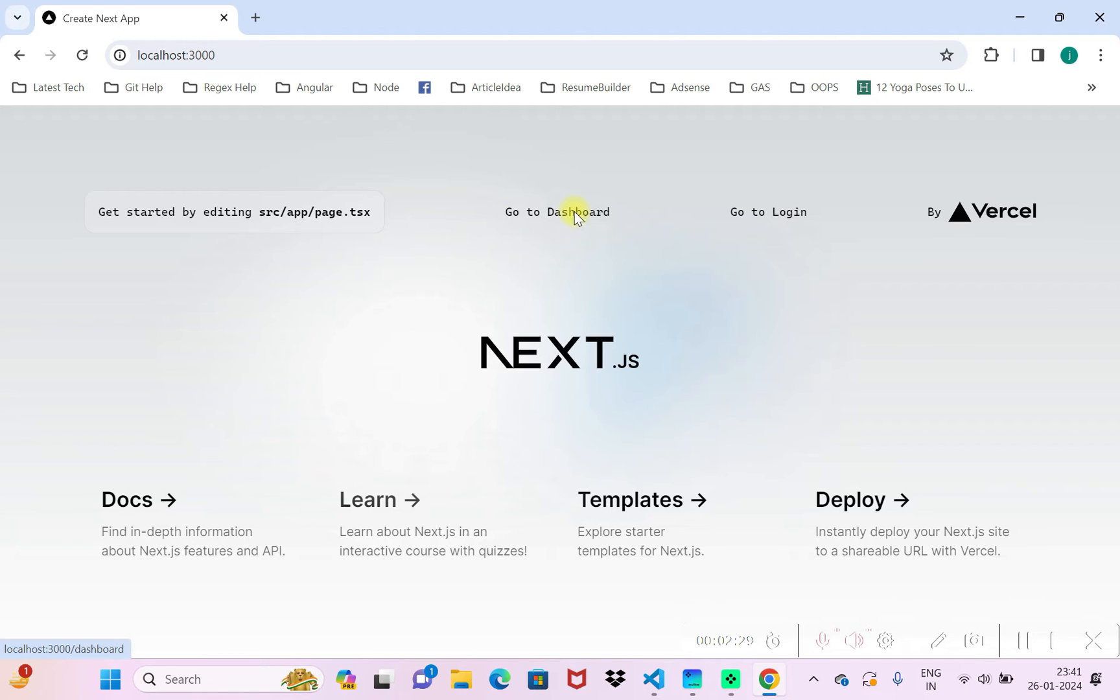
left_click(806, 221)
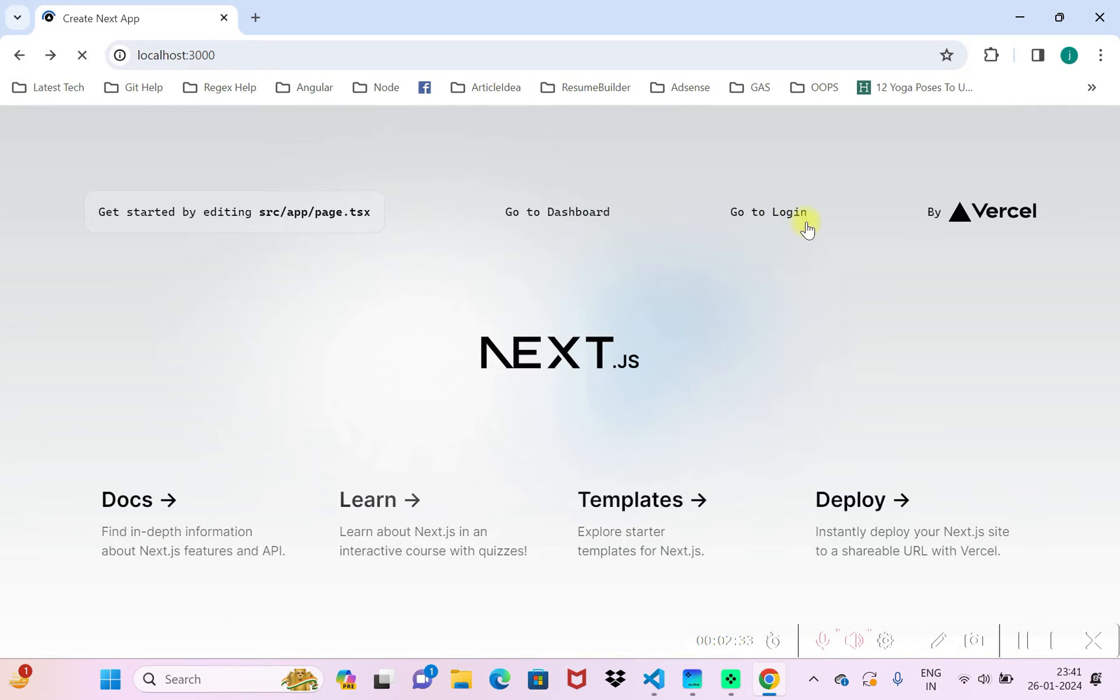
left_click(767, 213)
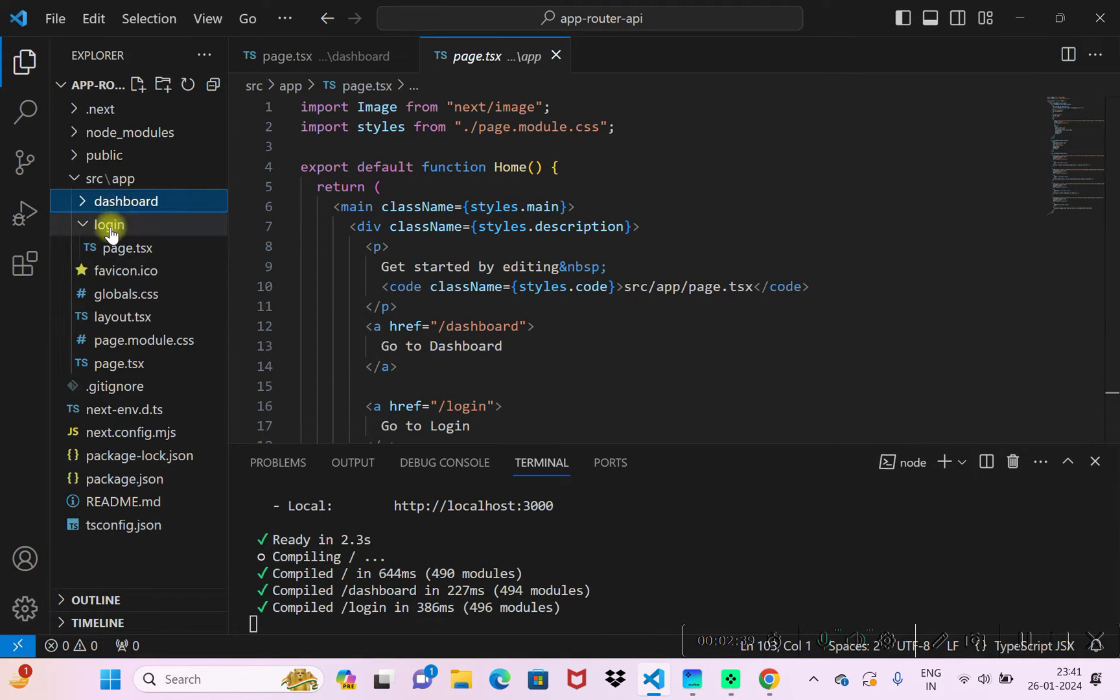
Open src/app/login/page.tsx containing the 'Login page !!' heading
left_click(109, 224)
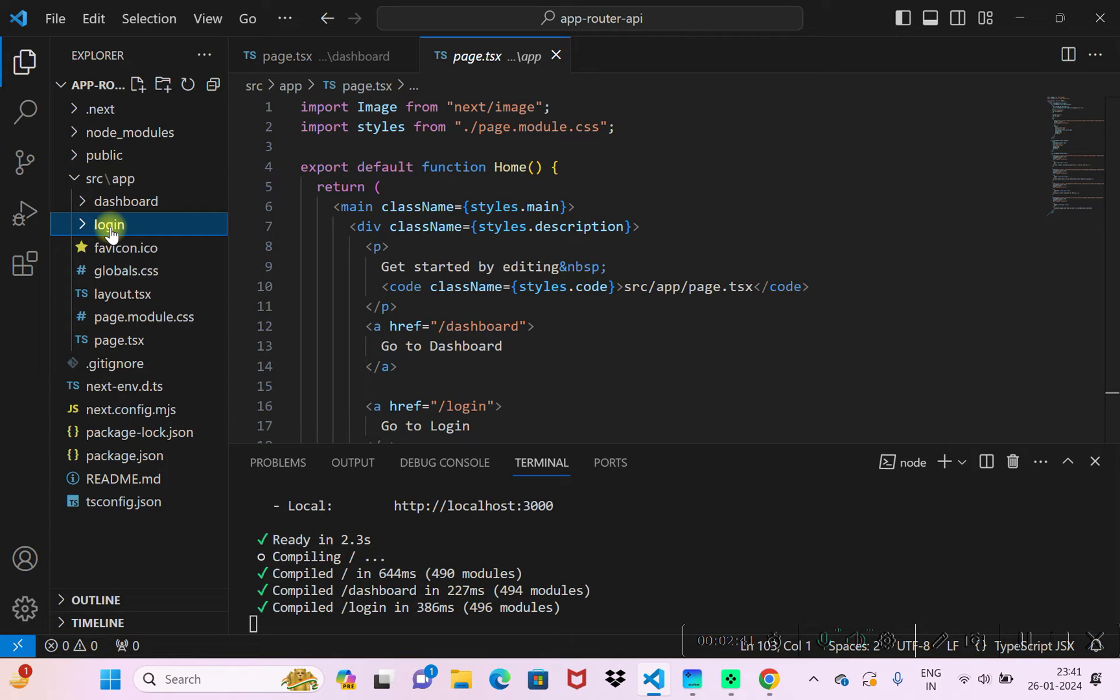
left_click(109, 224)
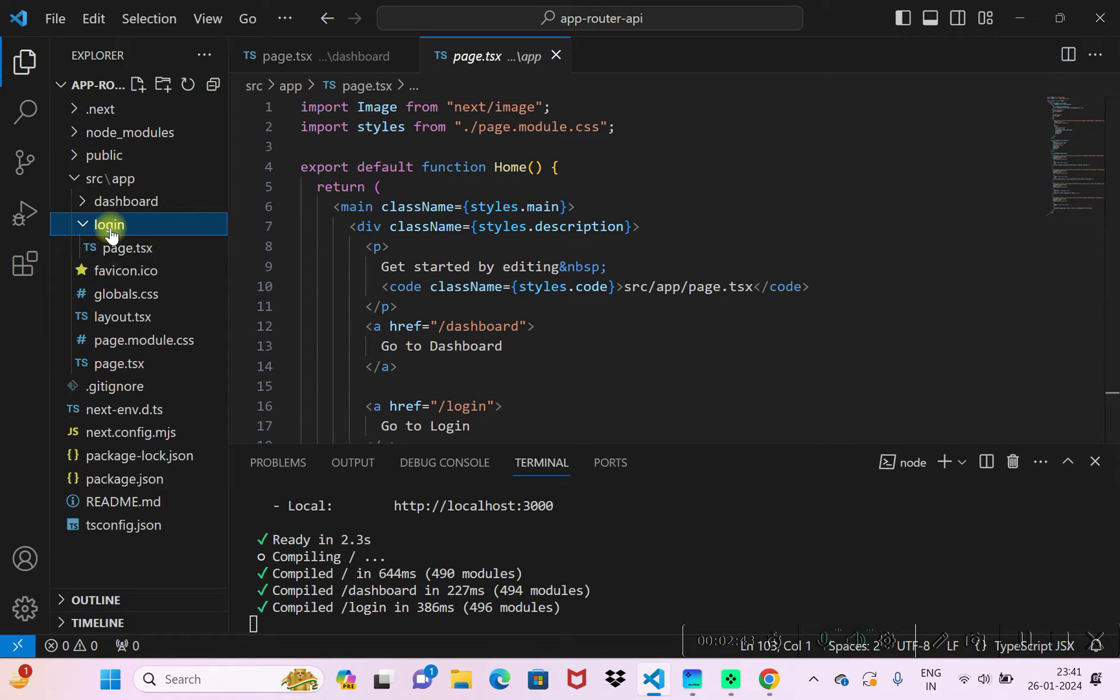
left_click(109, 224)
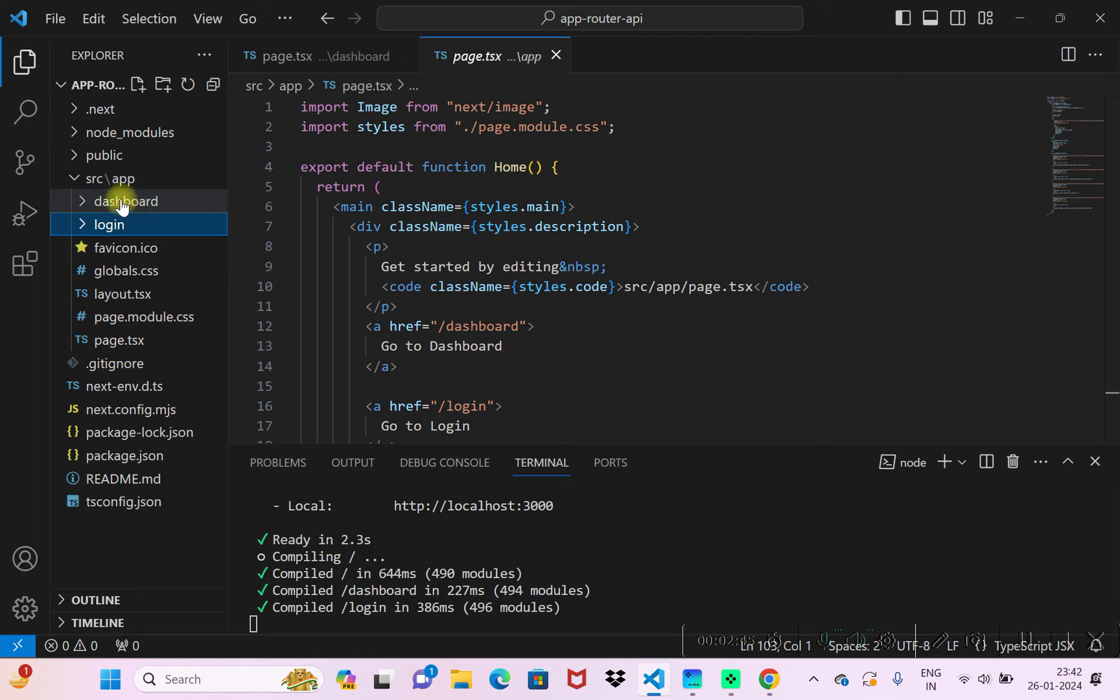
left_click(109, 224)
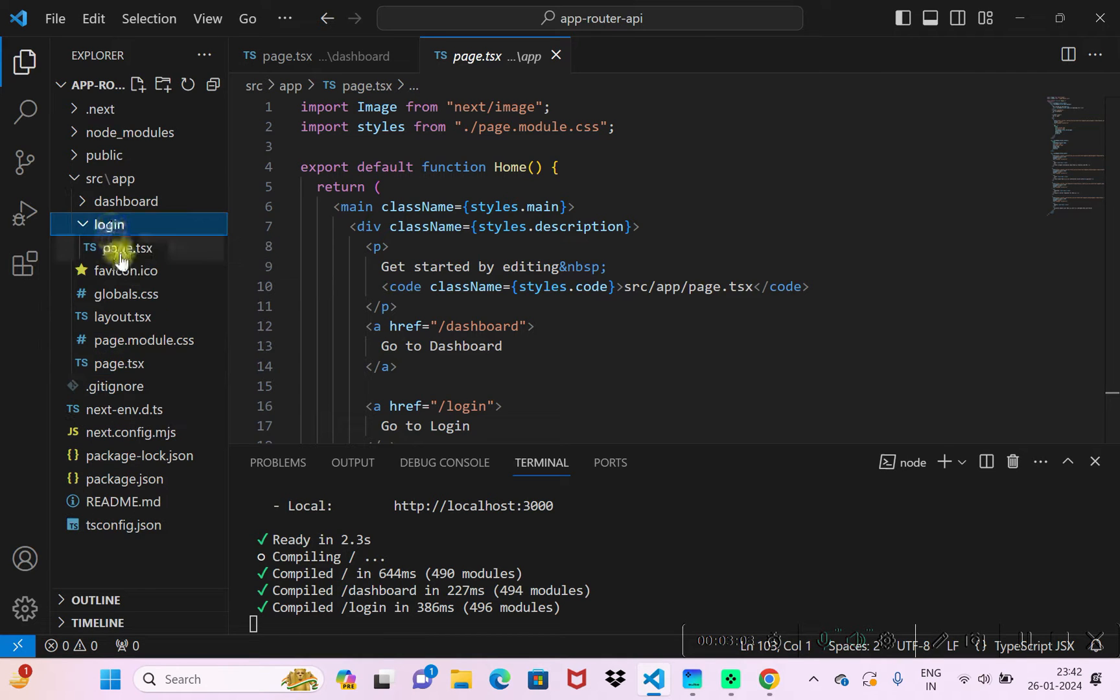
left_click(127, 247)
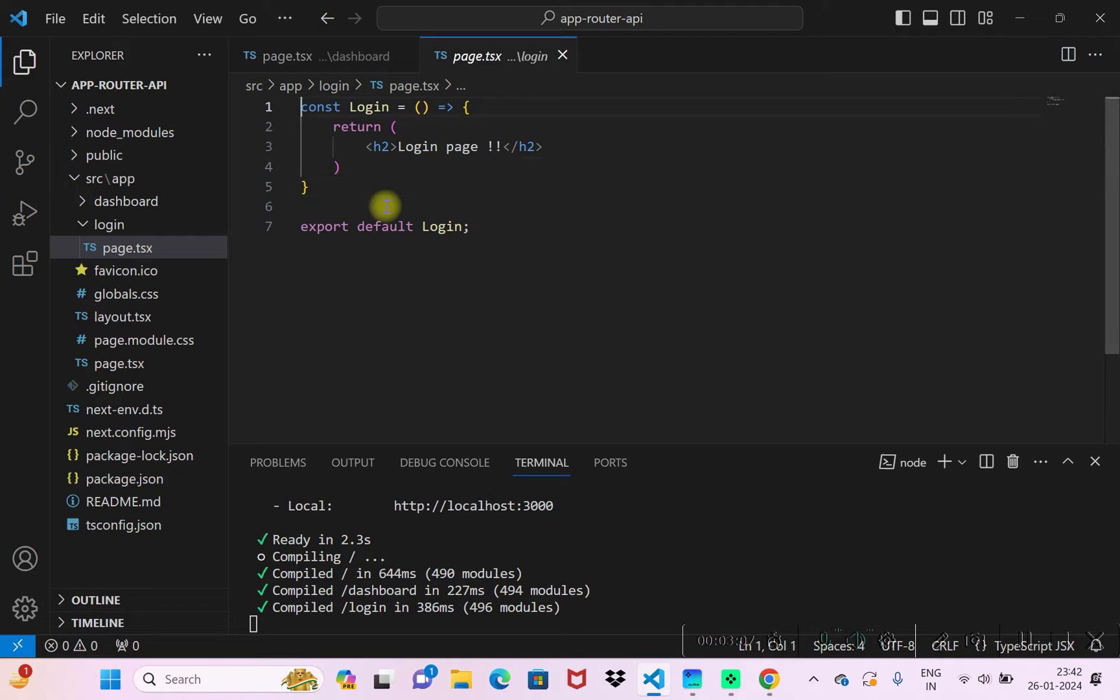
Start an async getData with const response = fetch() and copy the users URL from Chrome
key("Enter")
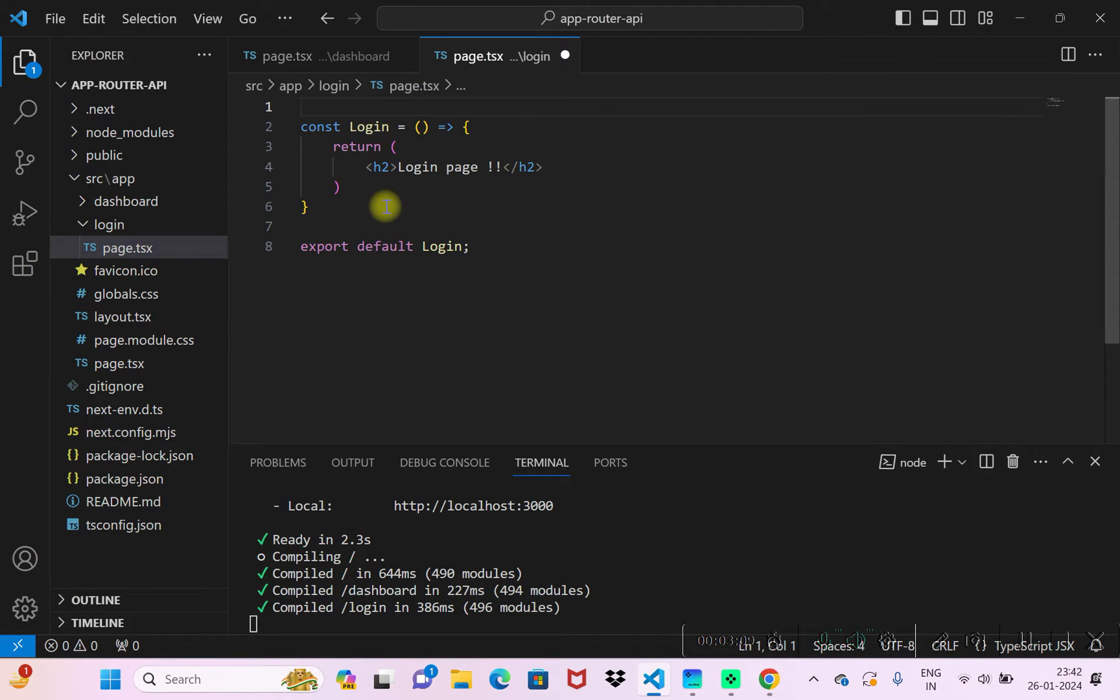
type("const getData = async () = >{")
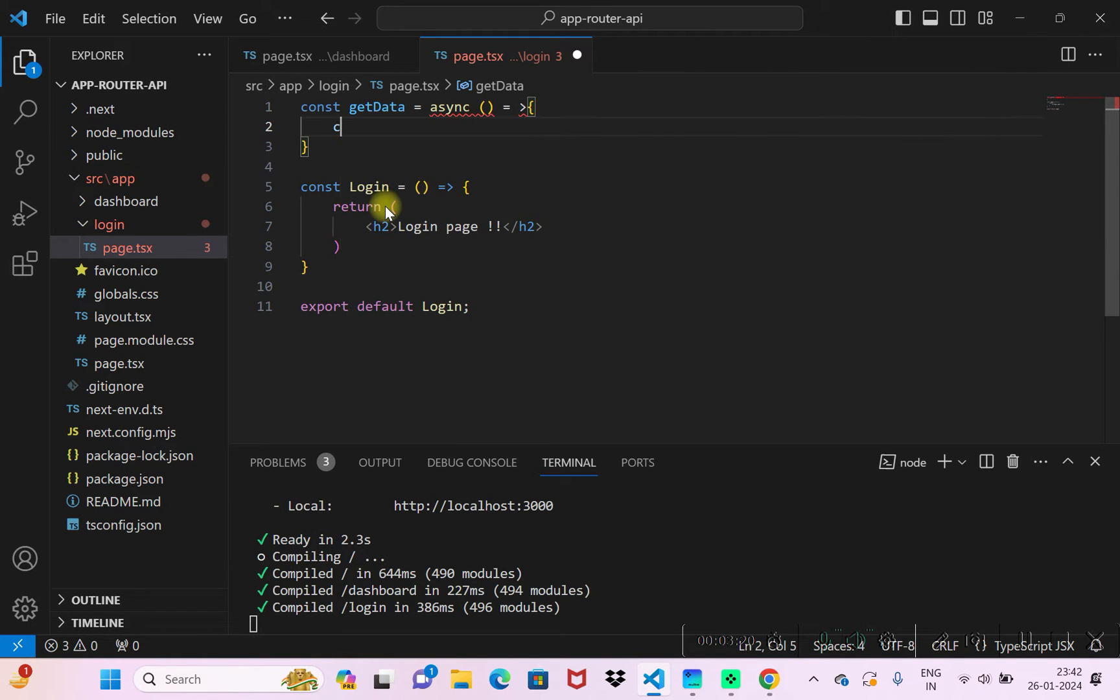
type("onst res")
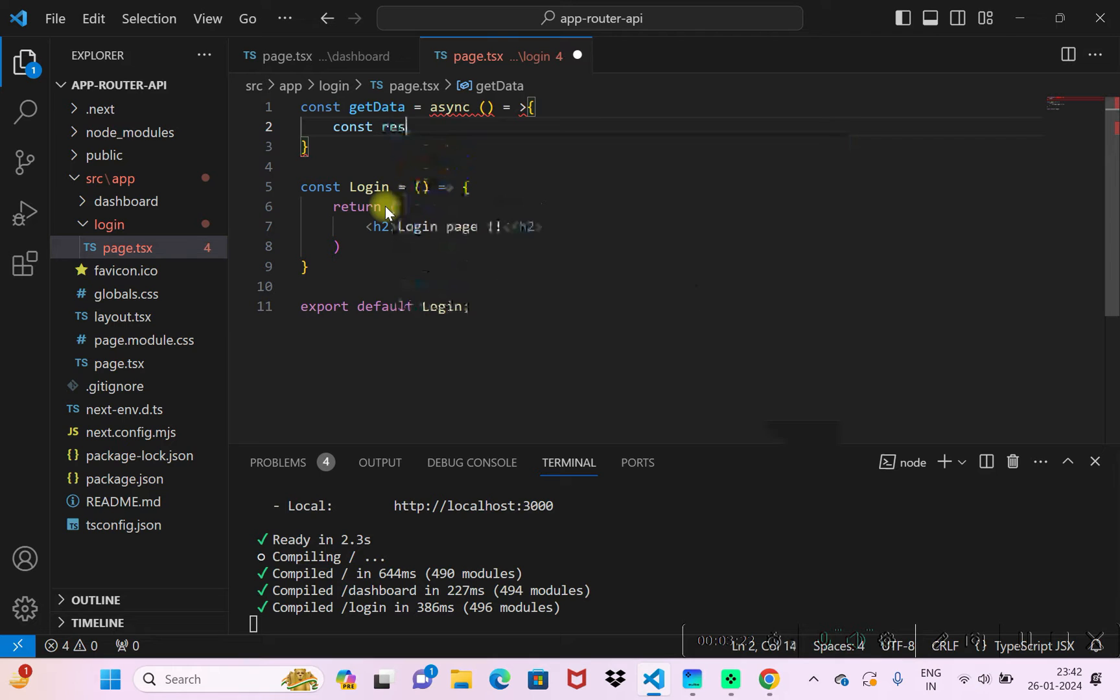
type("ponse = fetch")
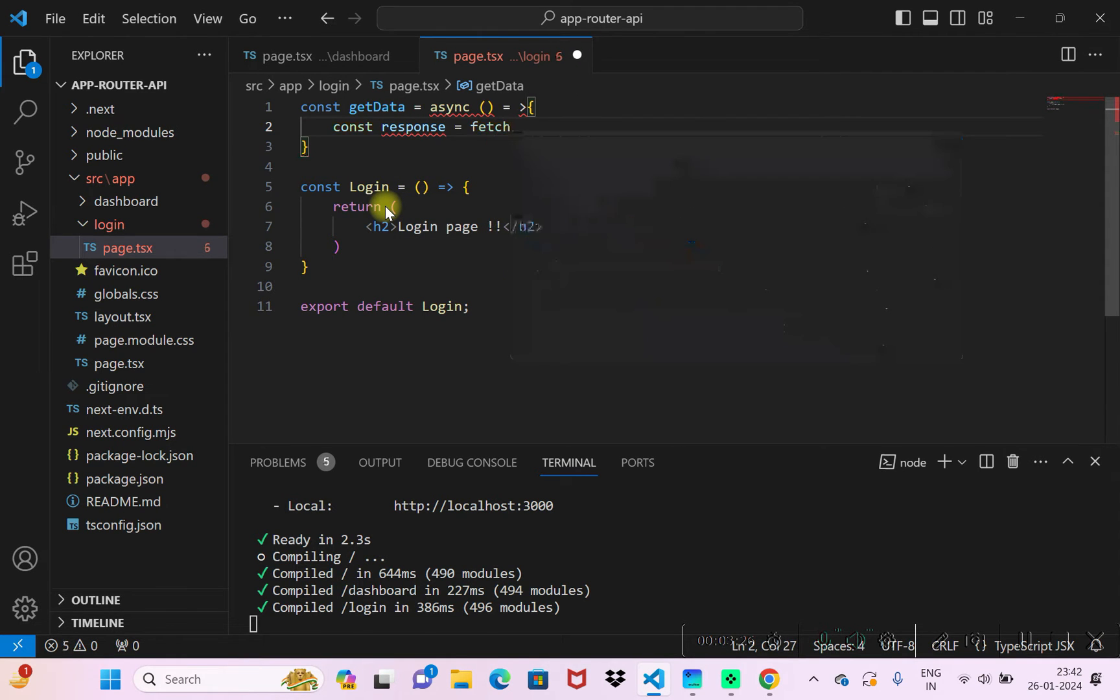
type("()")
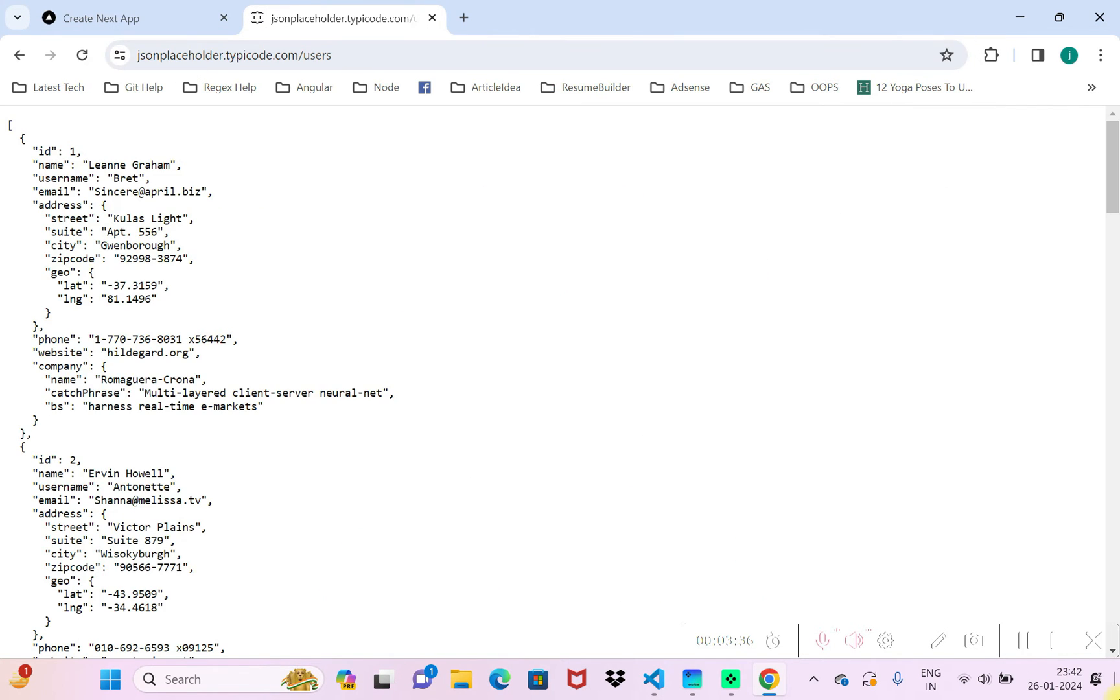
left_click(236, 55)
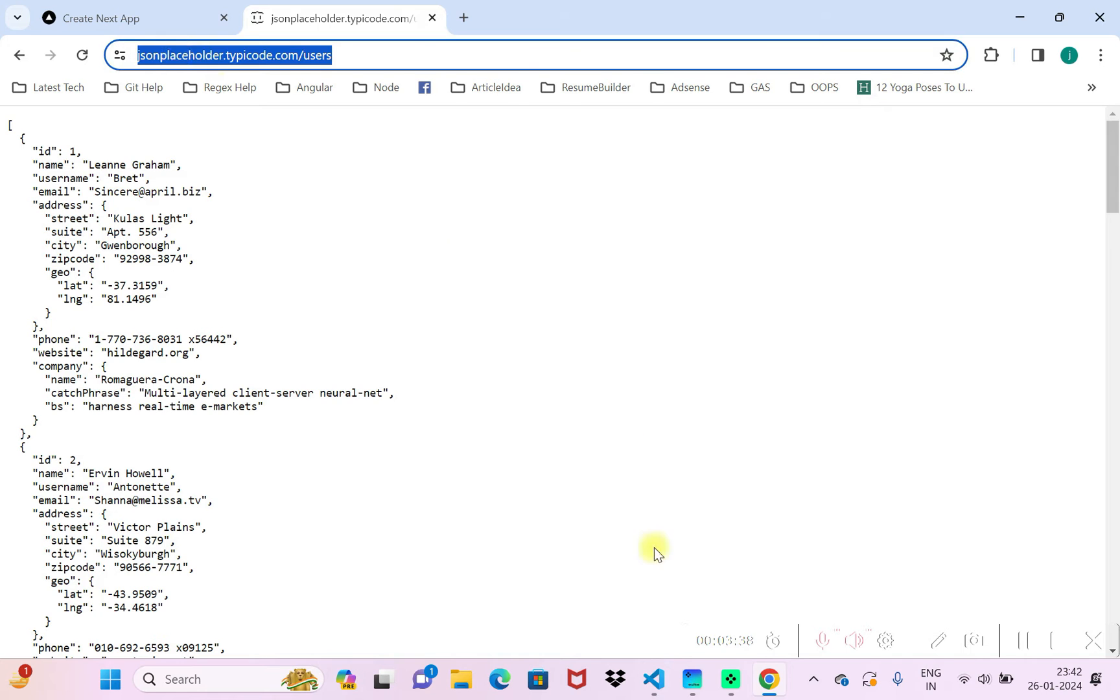
left_click(653, 679)
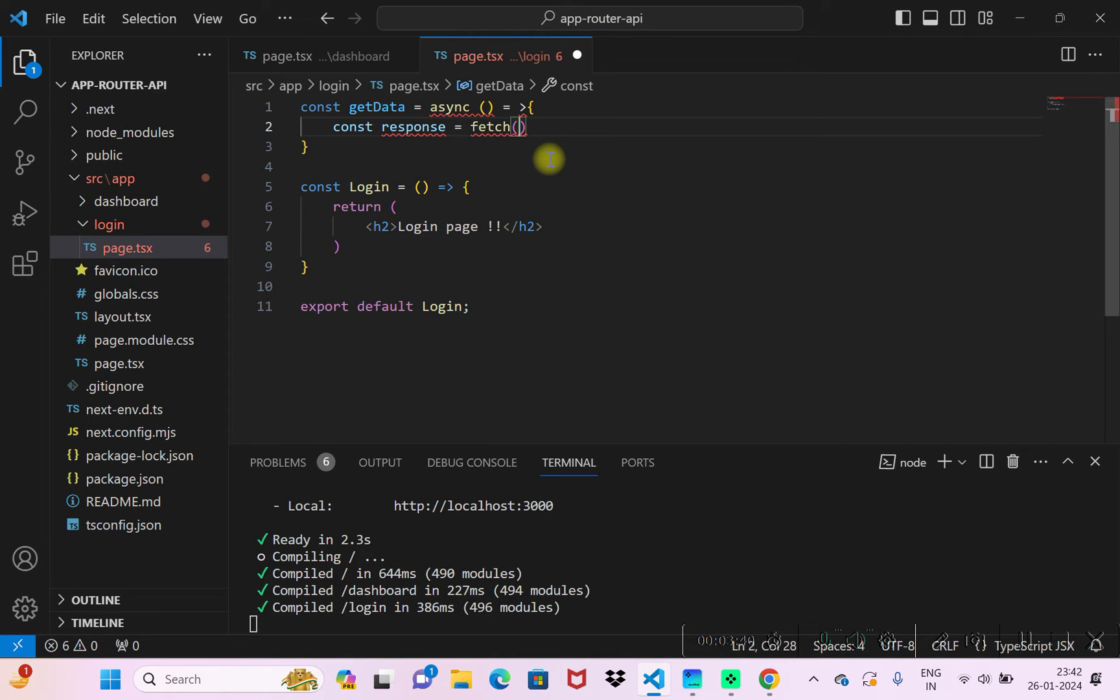
type("''")
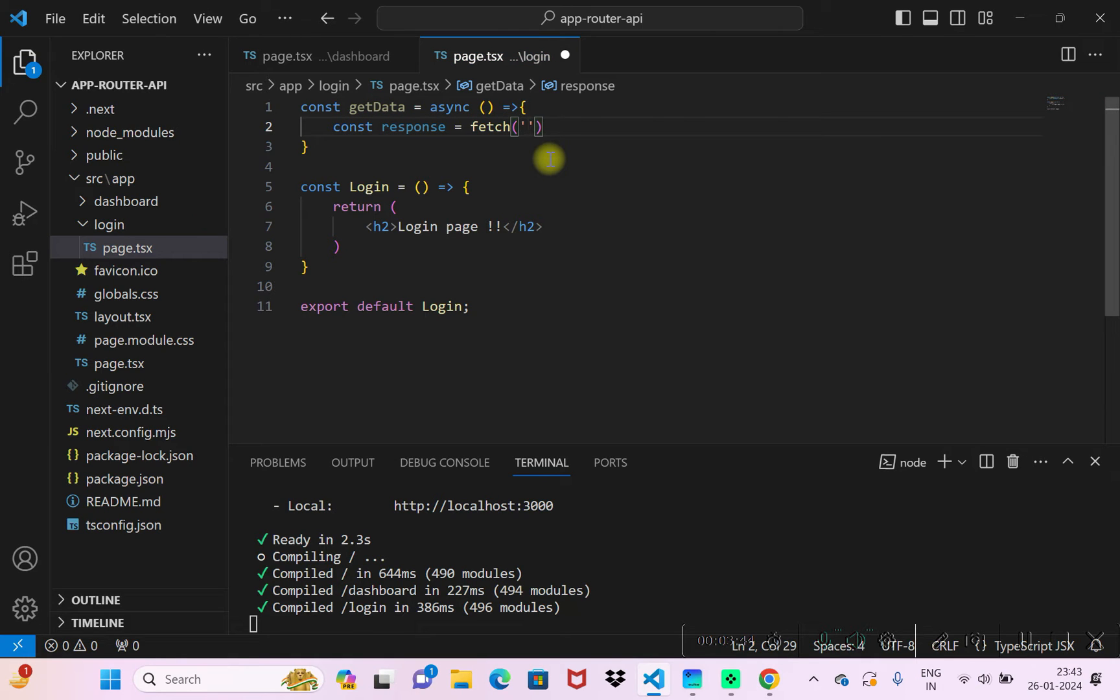
type("https://jsonplaceholder.typicode.com/users")
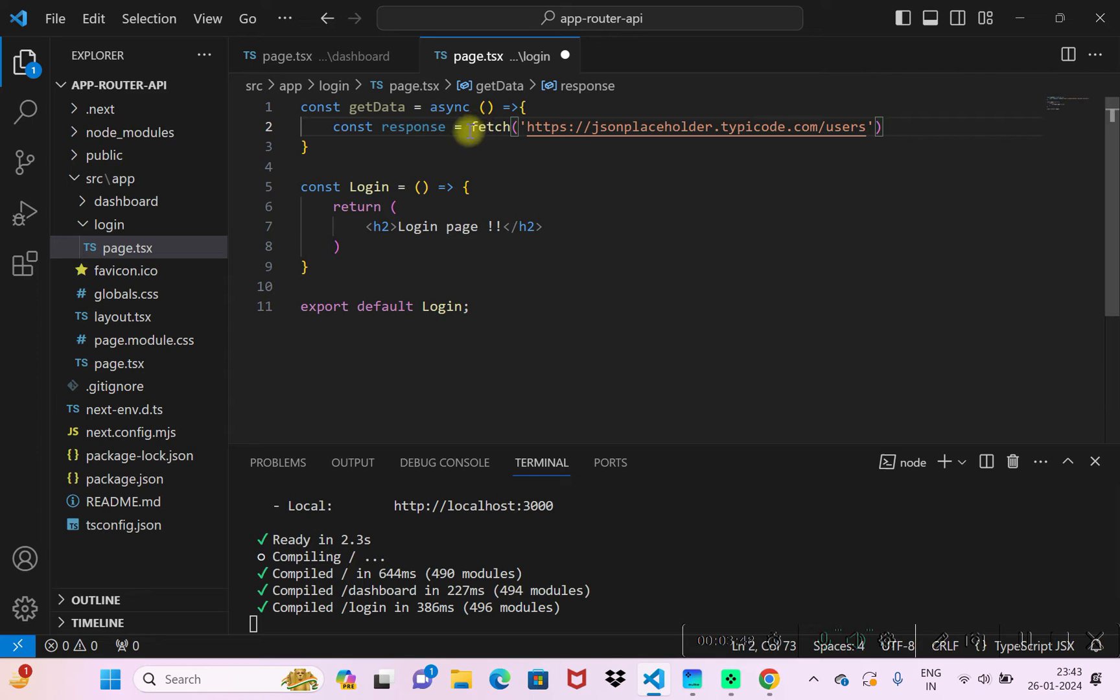
type("await")
type("if(")
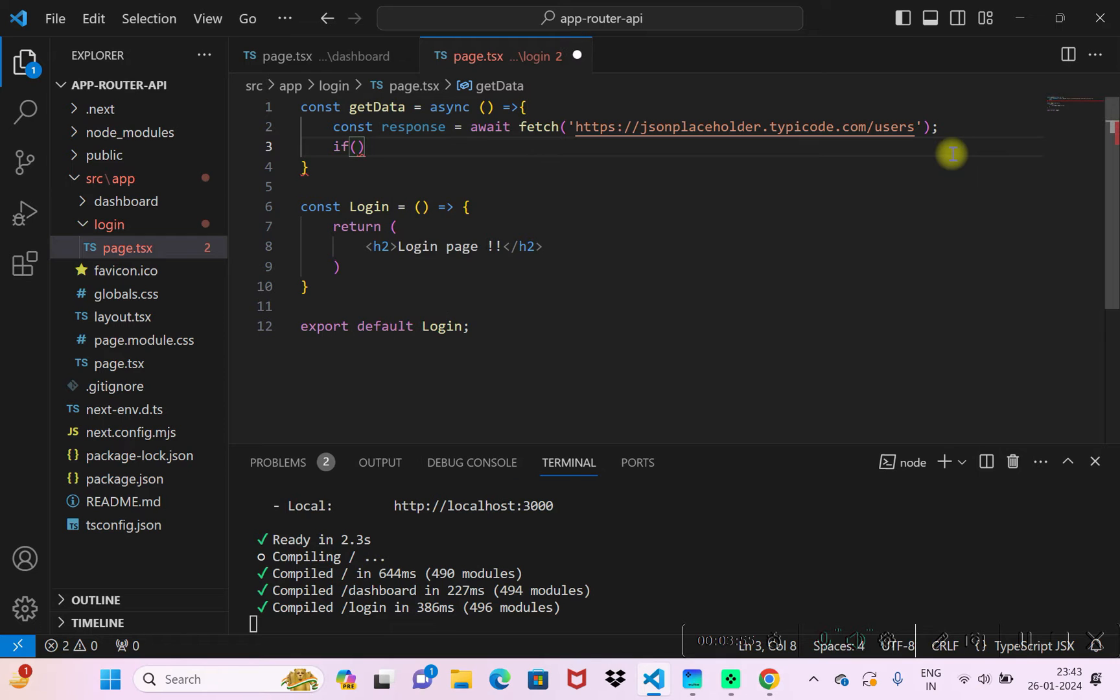
Throw an Error when !response.ok and return response.json() from getData
type("!response.")
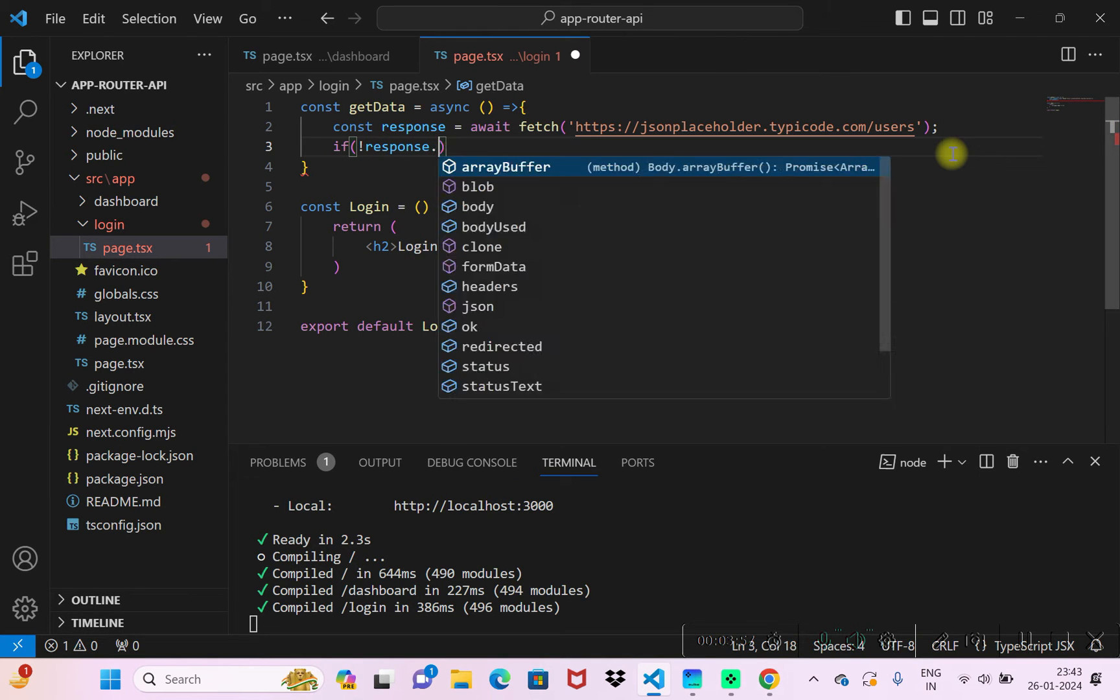
type("ok){")
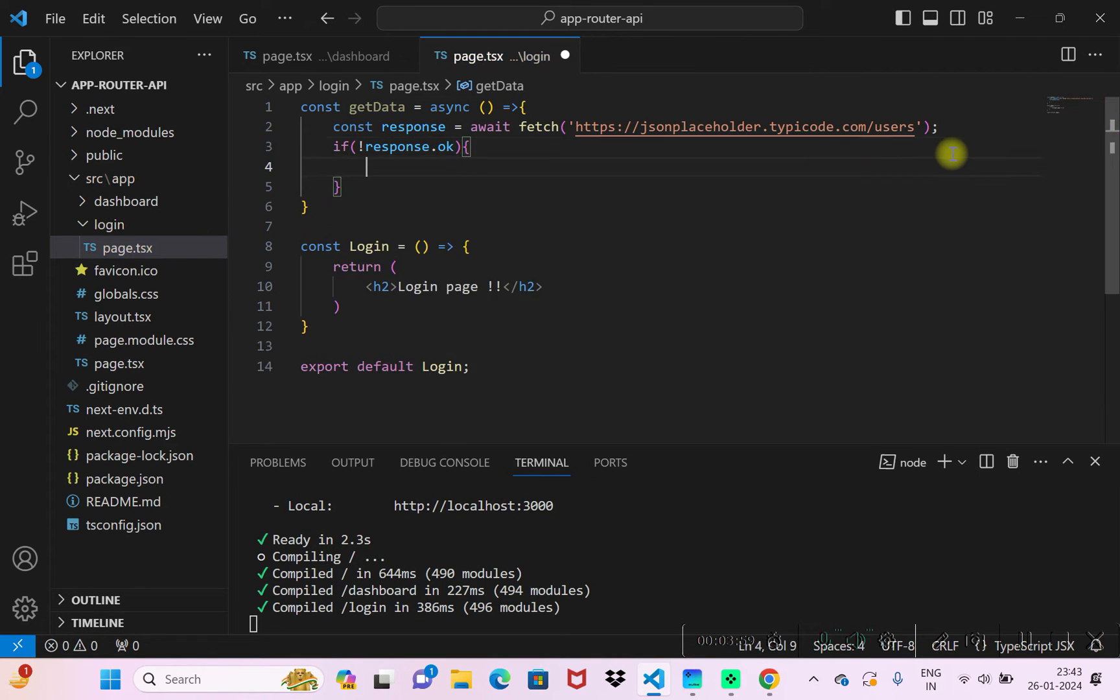
type("throw new Error(\"\")")
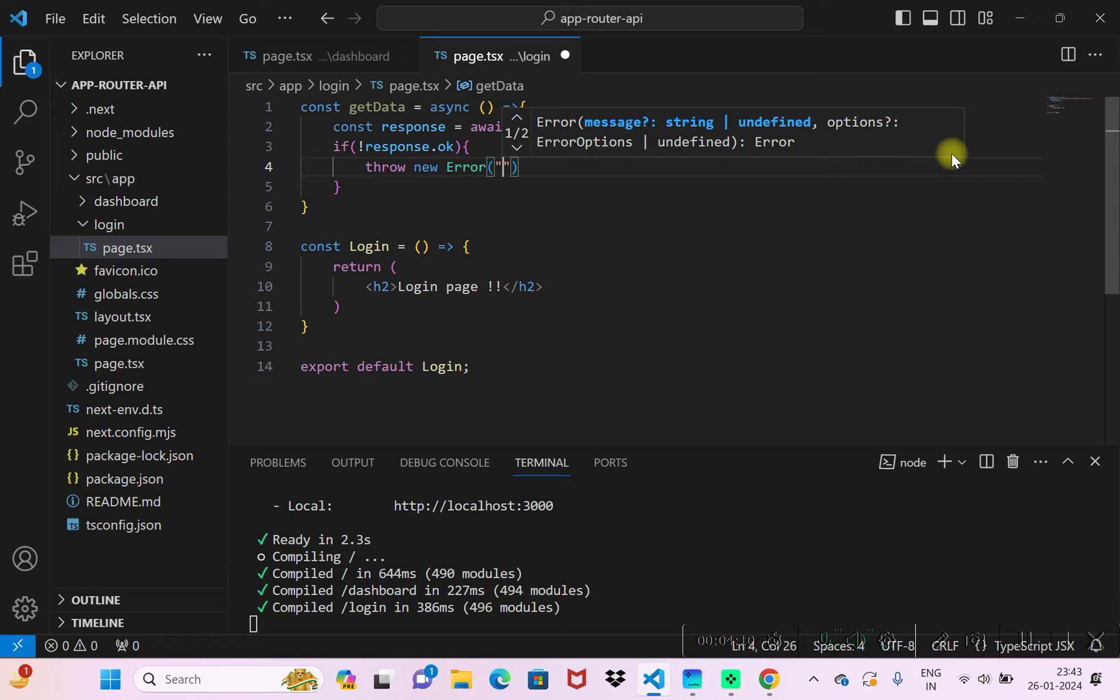
type("unab")
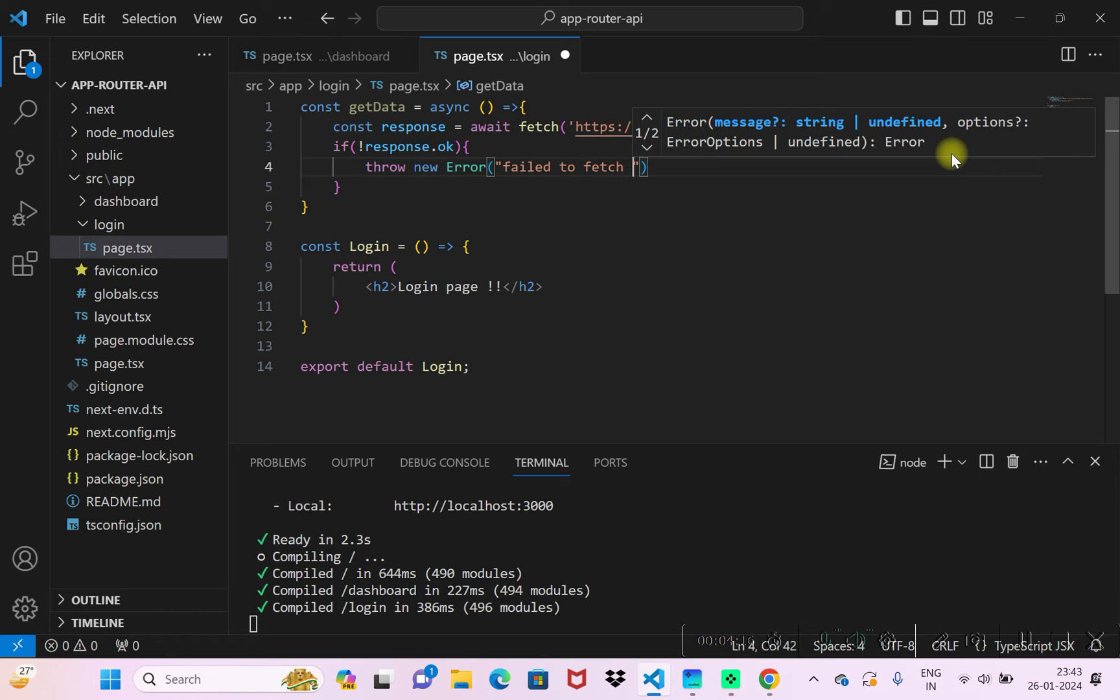
type("API data")
type("return re")
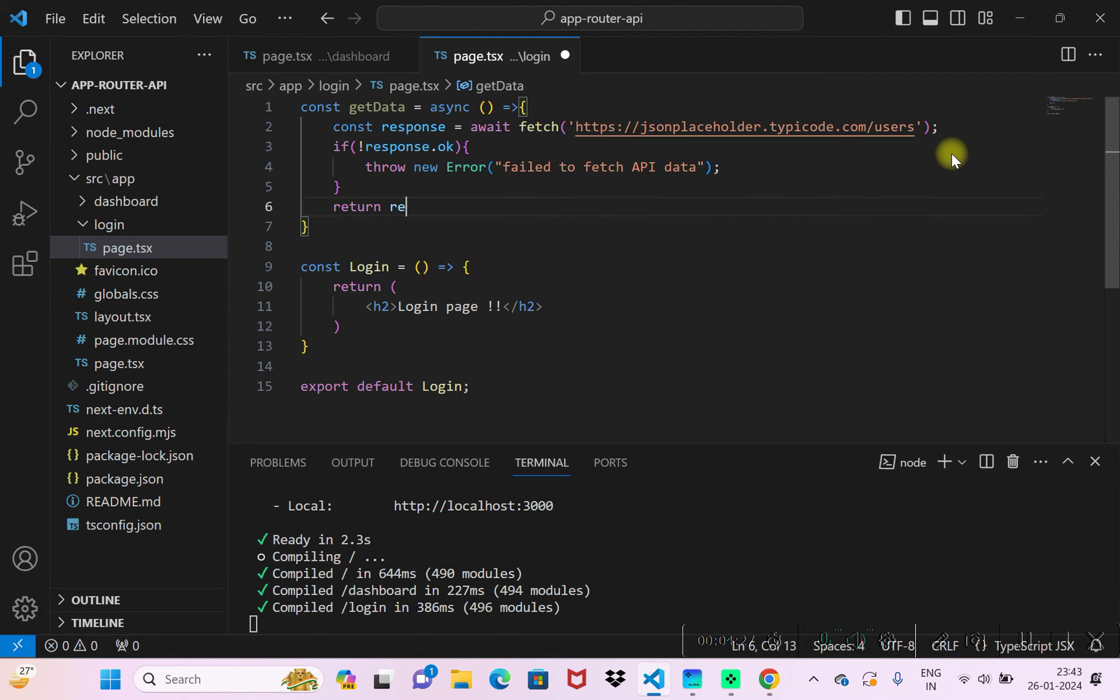
type("sponse.")
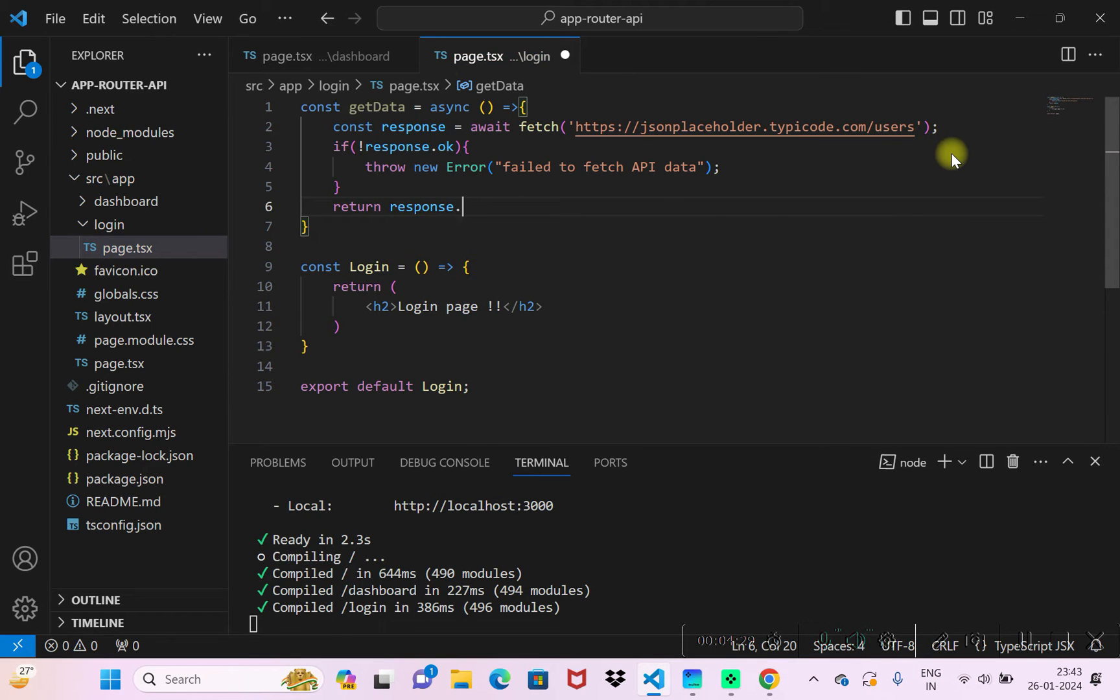
type("json();")
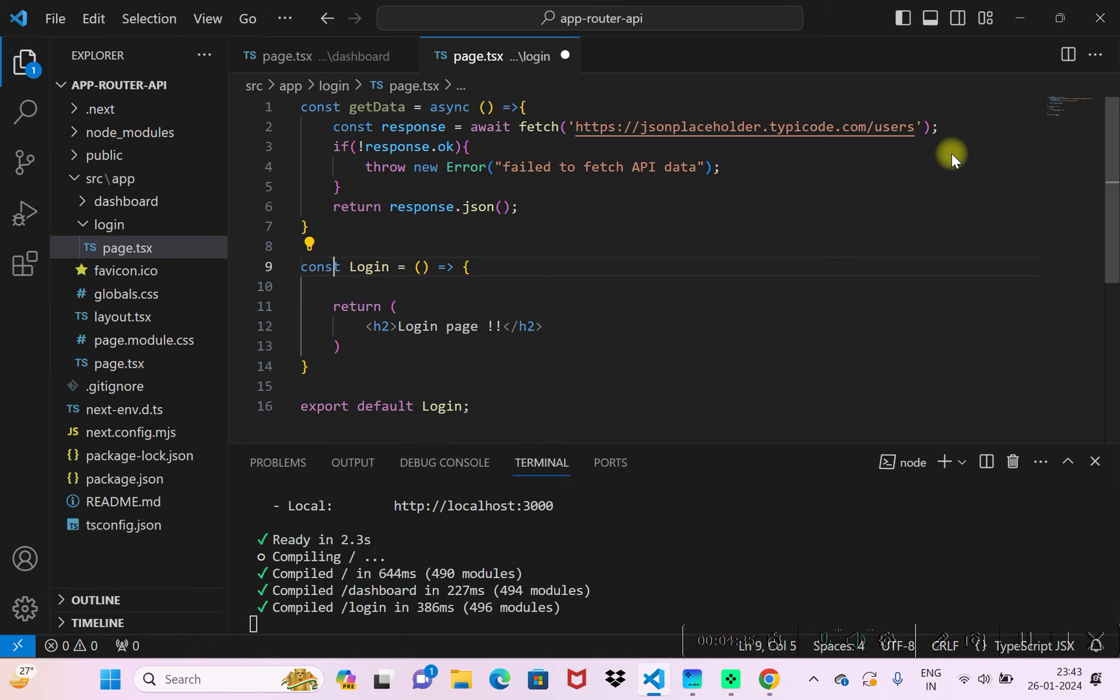
Make Login async and add const apiData = await getData();
double_click(368, 267)
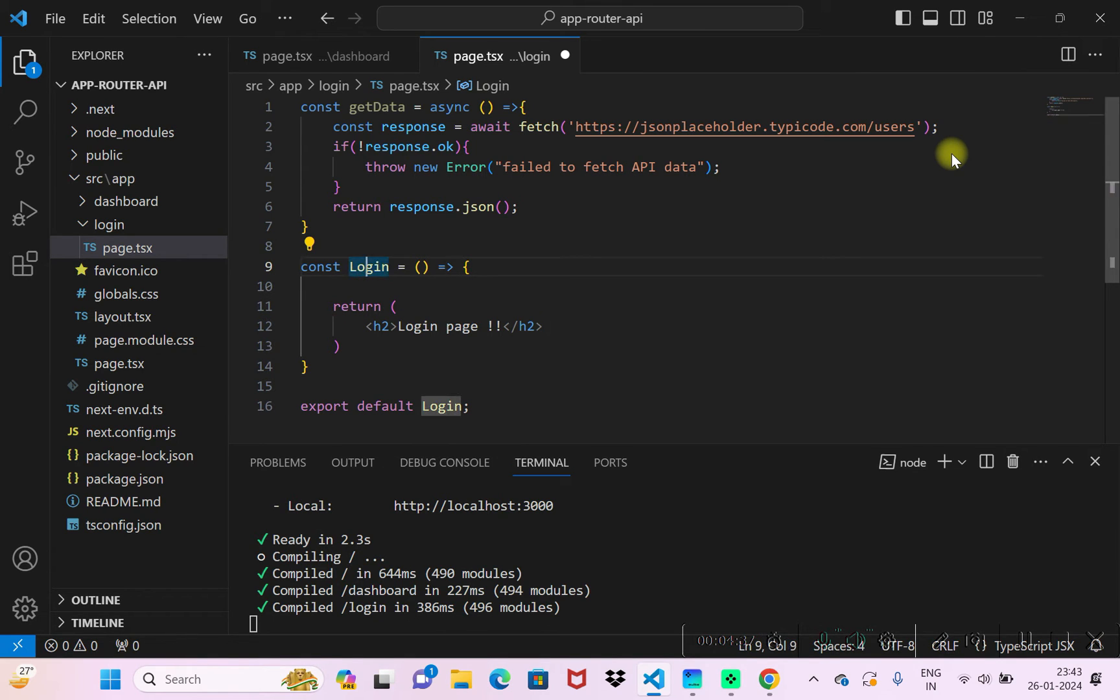
type("asyn")
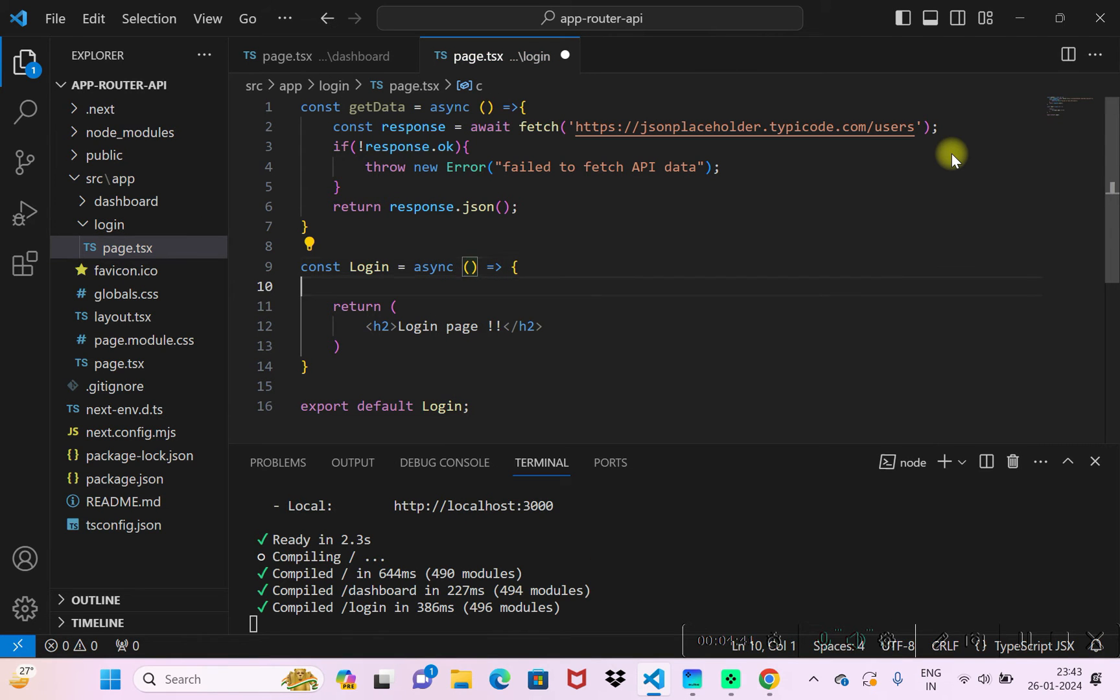
type("const")
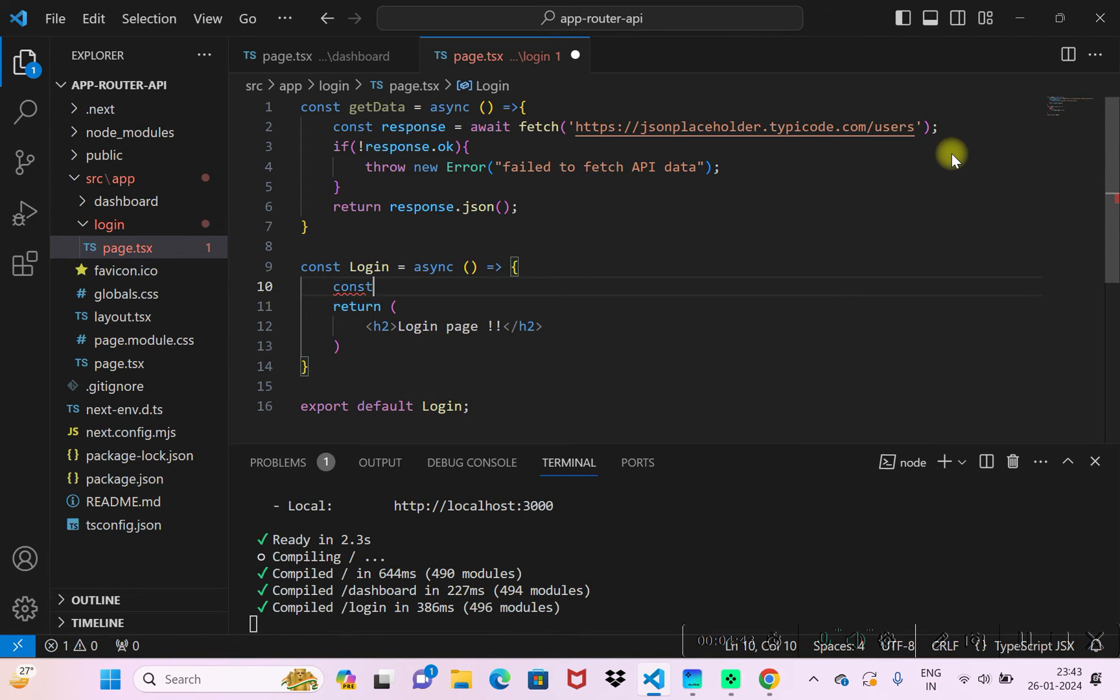
type("apiData =")
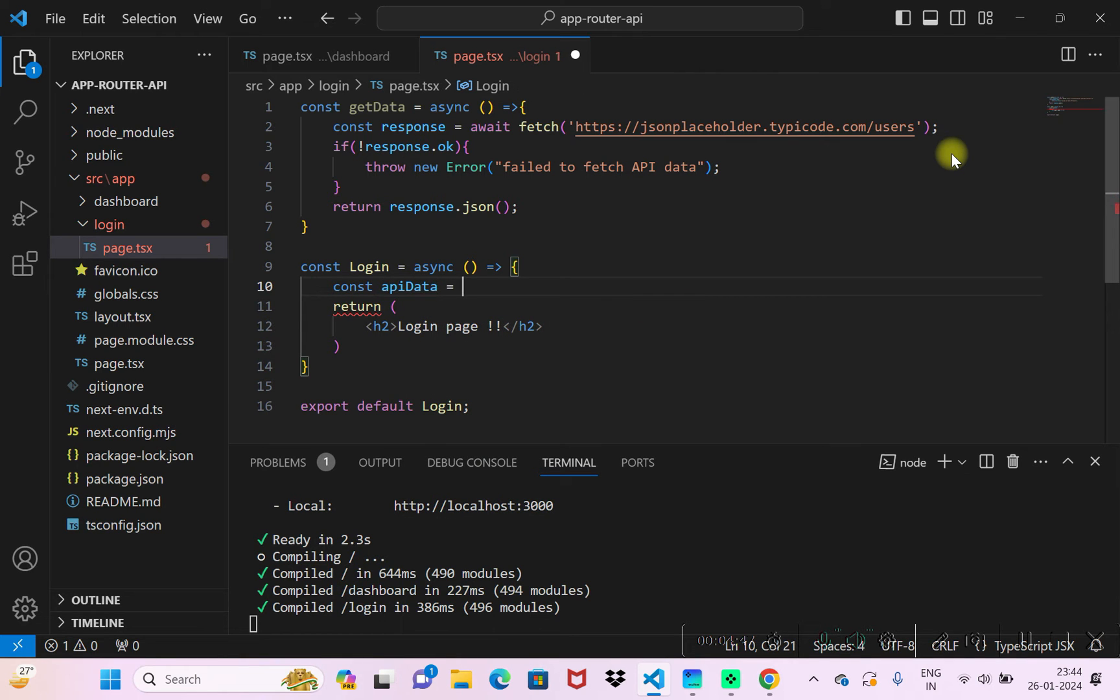
type("getData")
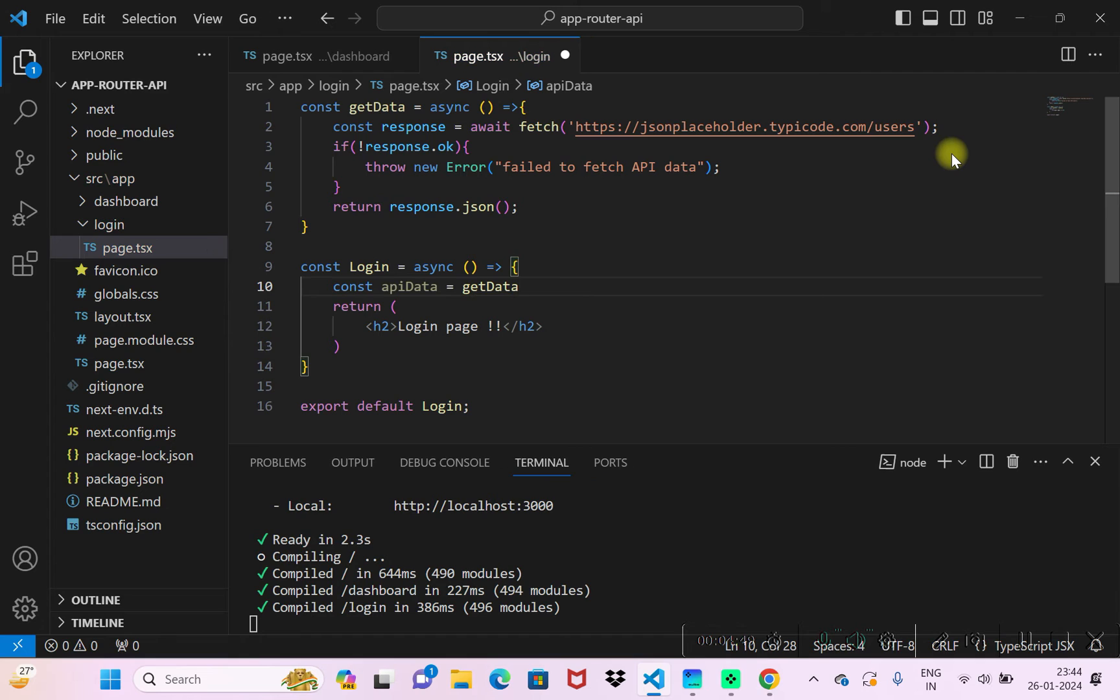
type("();")
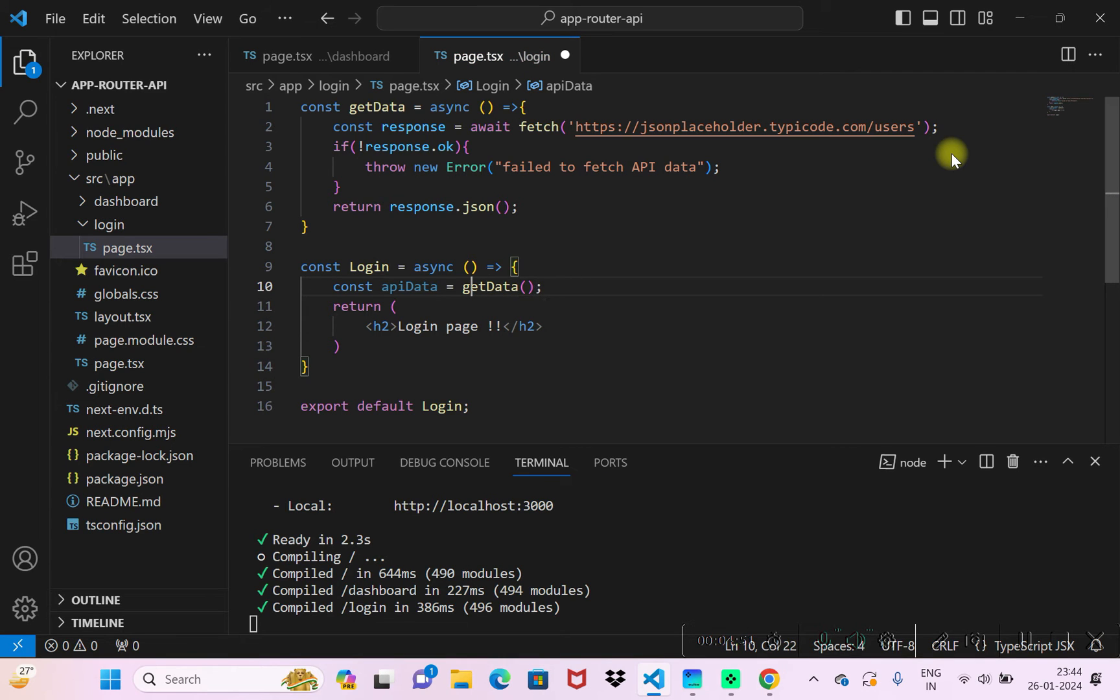
type("await")
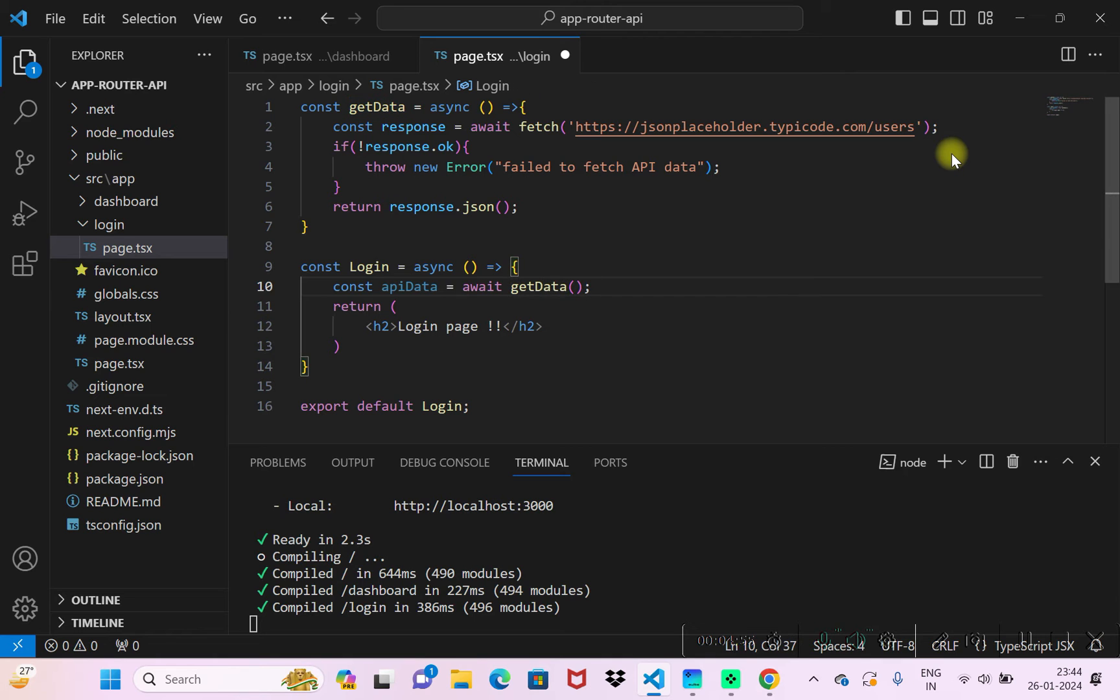
Add a div rendering {JSON.stringify(apiData)} beneath the heading
type("<d")
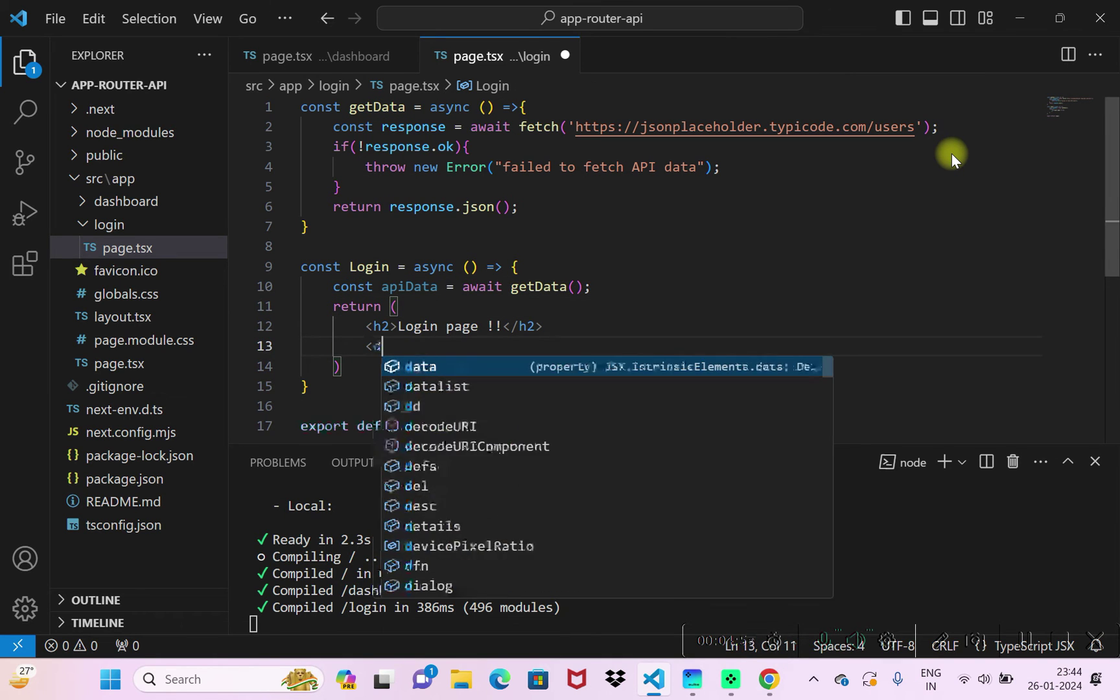
type("div>")
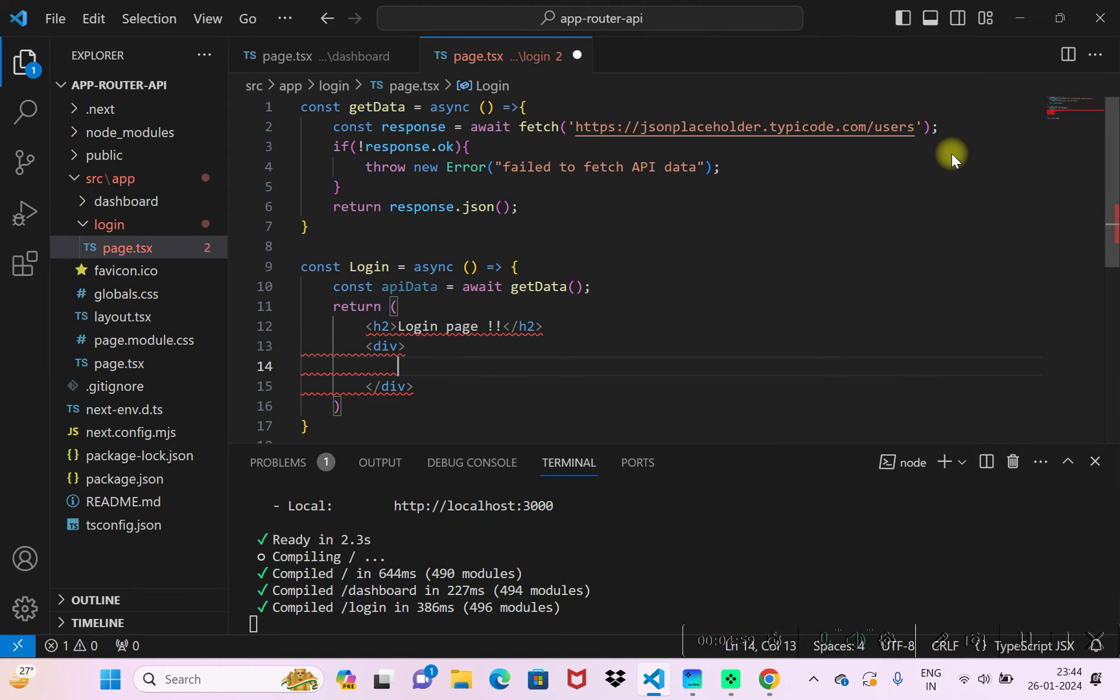
type("{JSON.s")
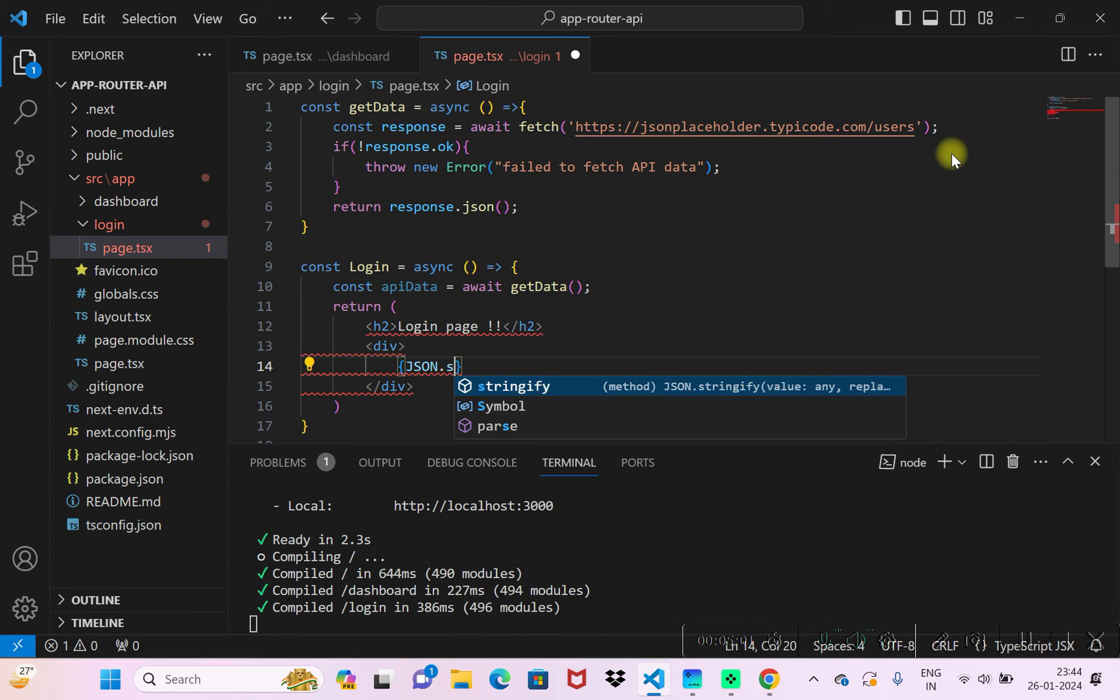
key("Tab")
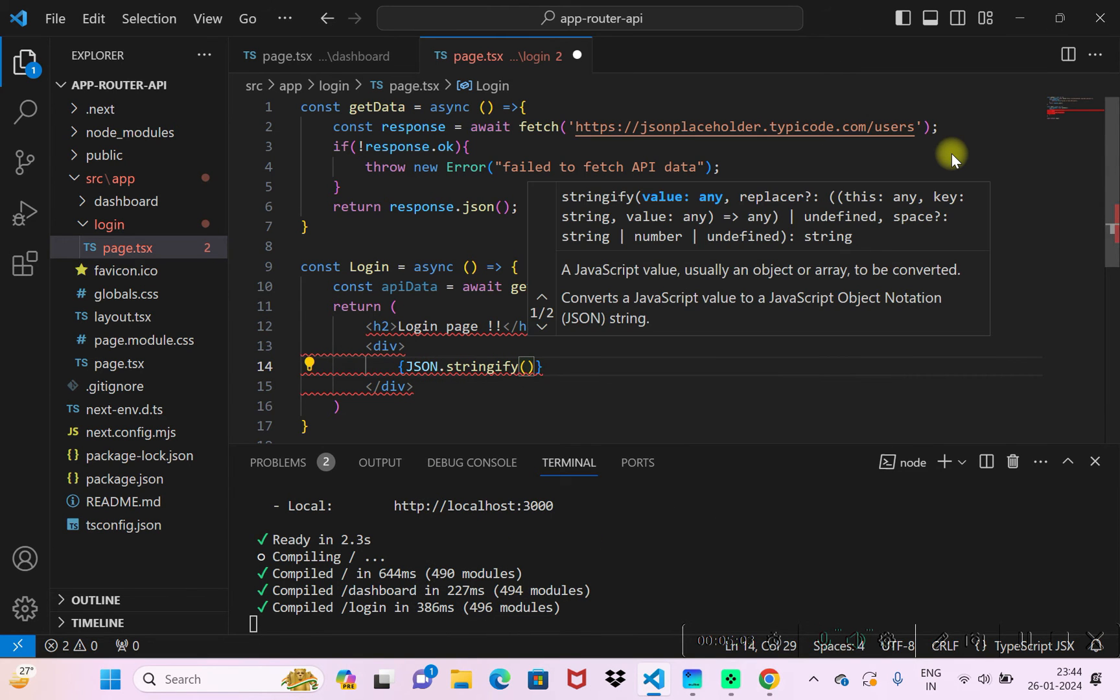
type("apiData")
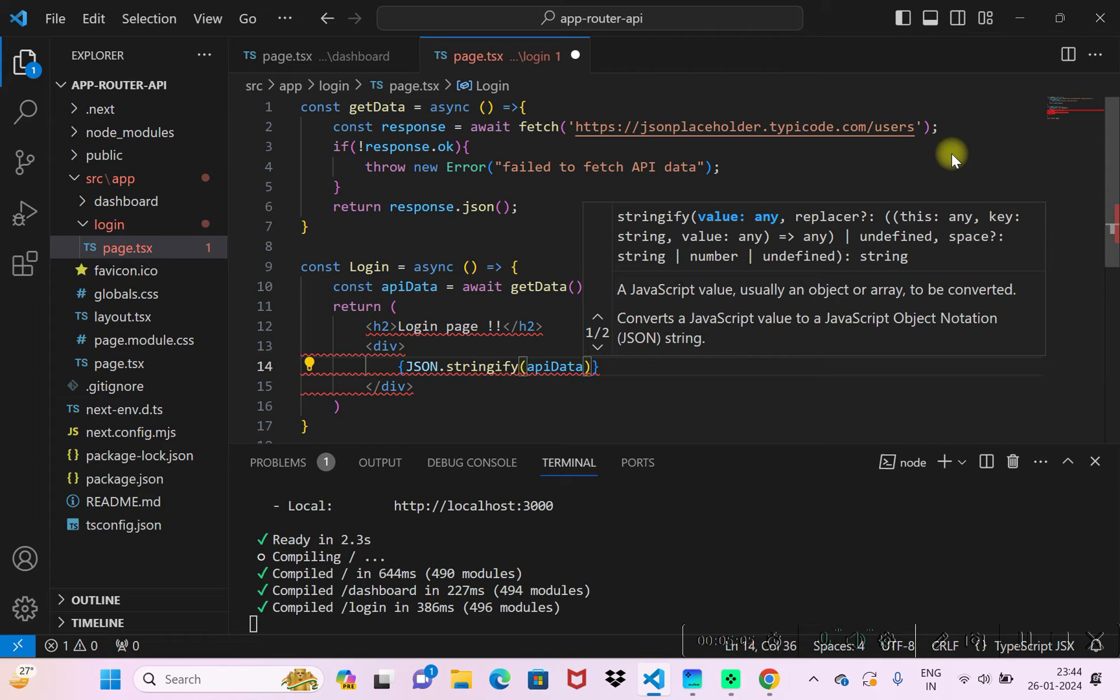
mouse_move(446, 327)
type("<></>")
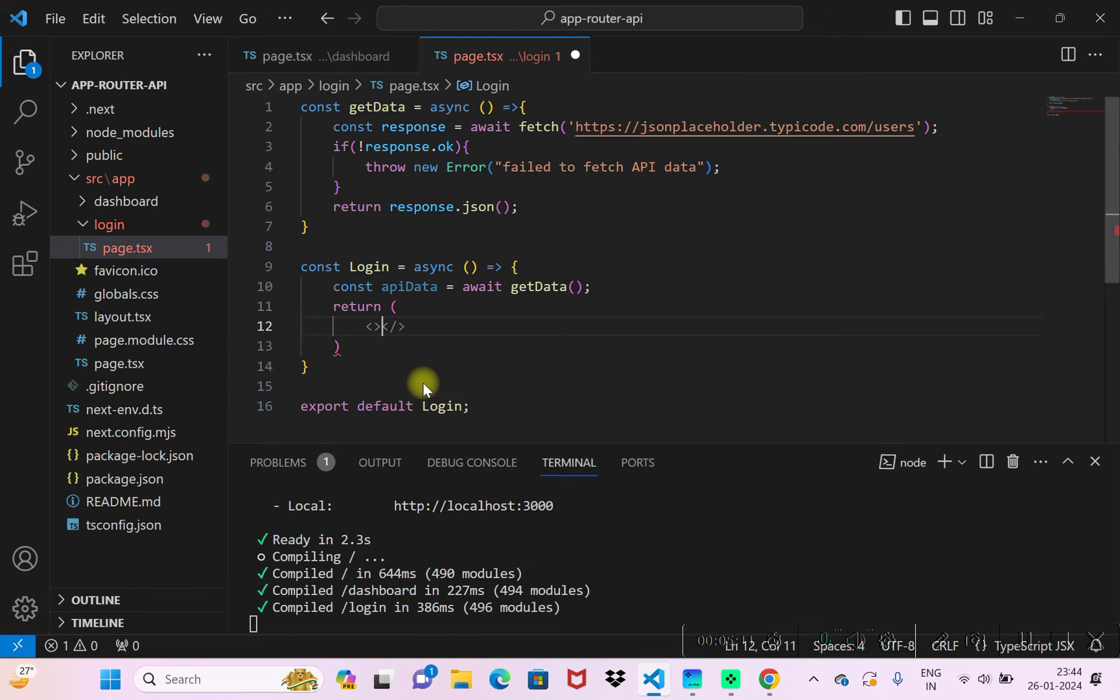
Place the heading and JSON div inside the fragment and save the file
key("Enter")
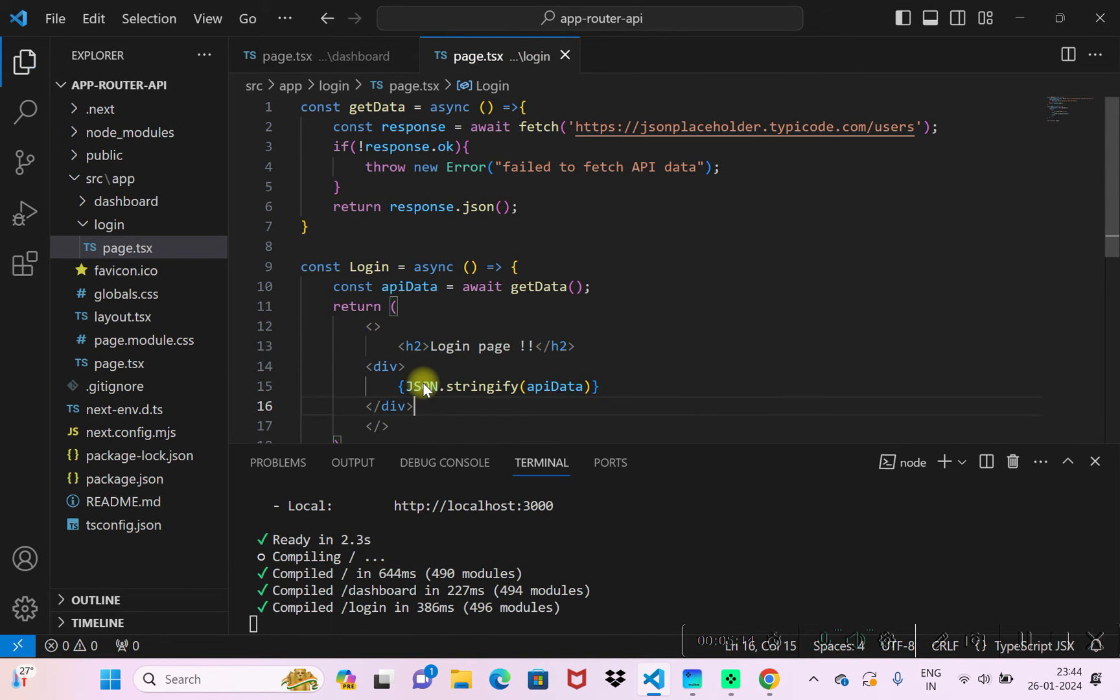
scroll("down", 3)
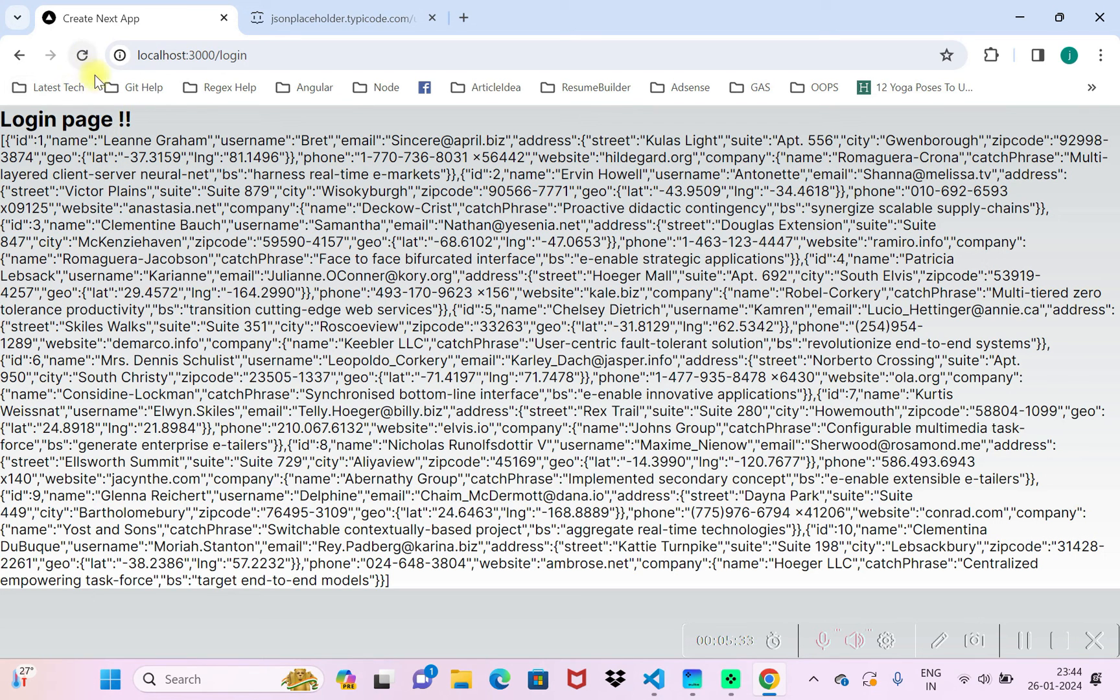
Go back to the home page and follow its Go to Login link to localhost:3000/login
left_click(20, 55)
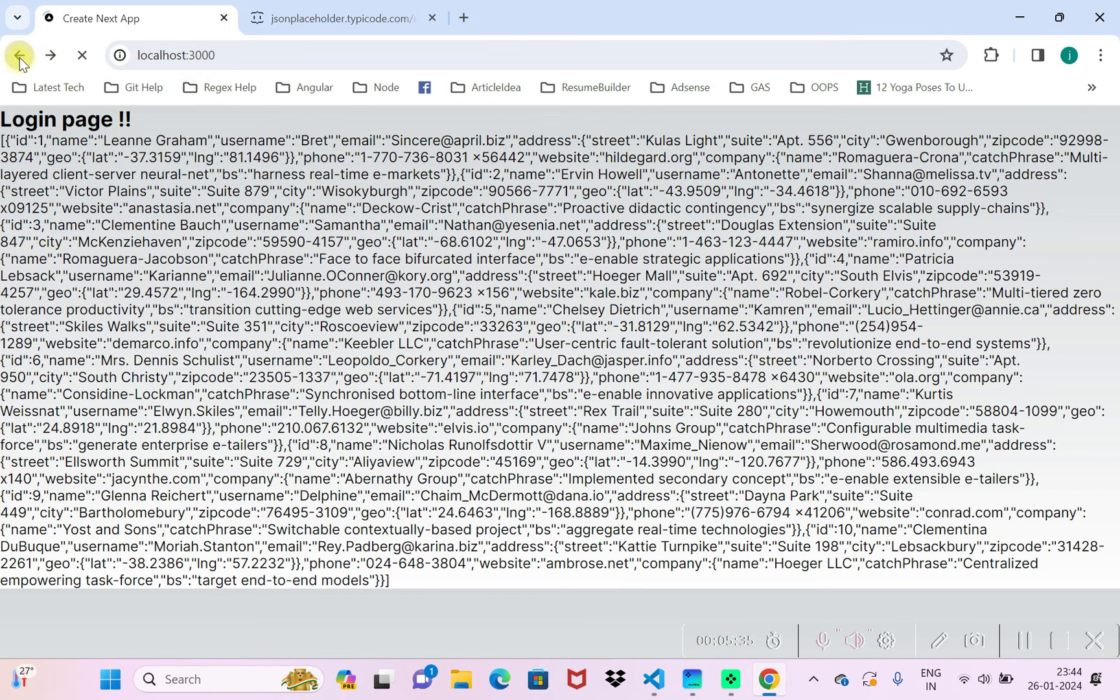
left_click(22, 54)
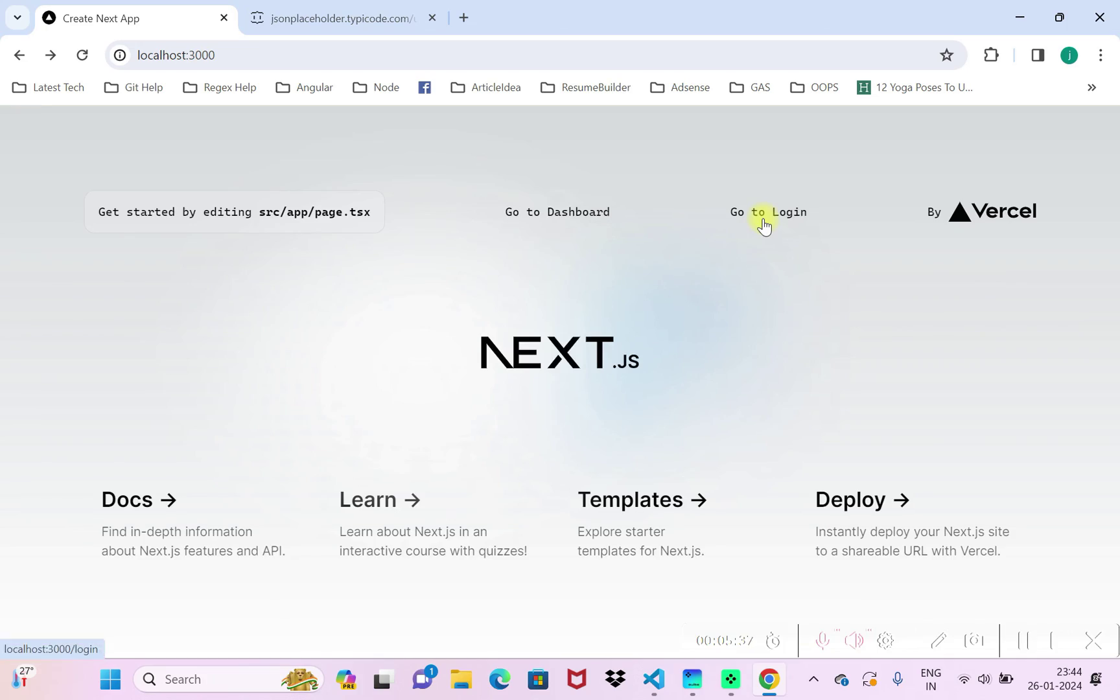
left_click(767, 213)
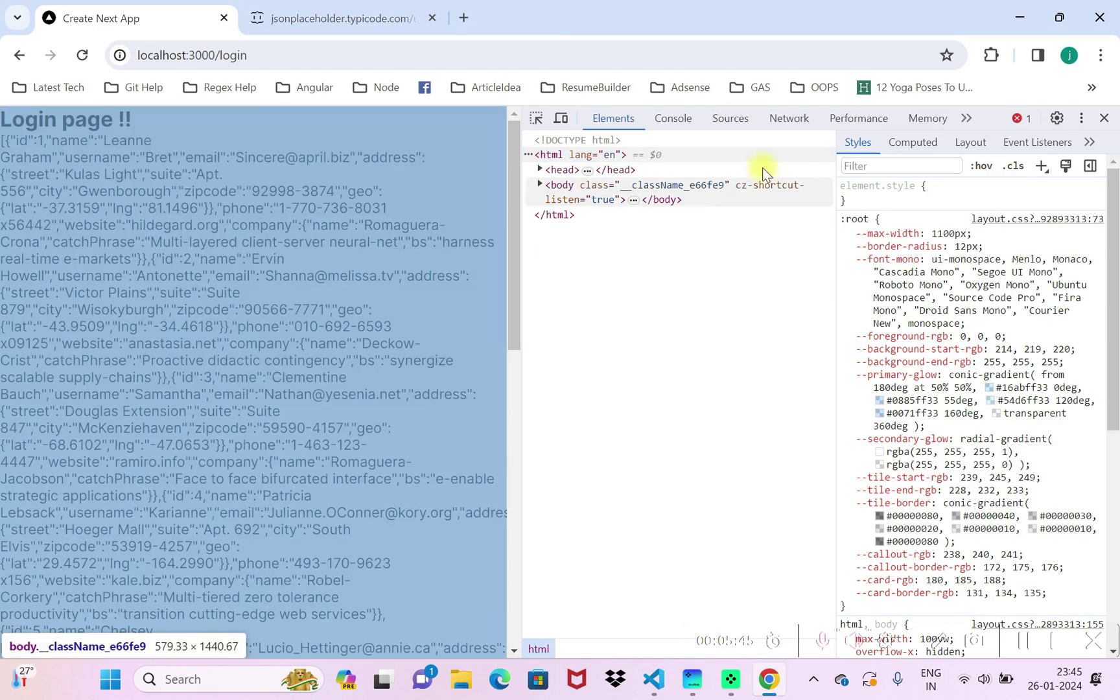
In the Network panel, inspect the login document request's Headers and Preview showing 'Login page !!' with the users JSON
left_click(789, 118)
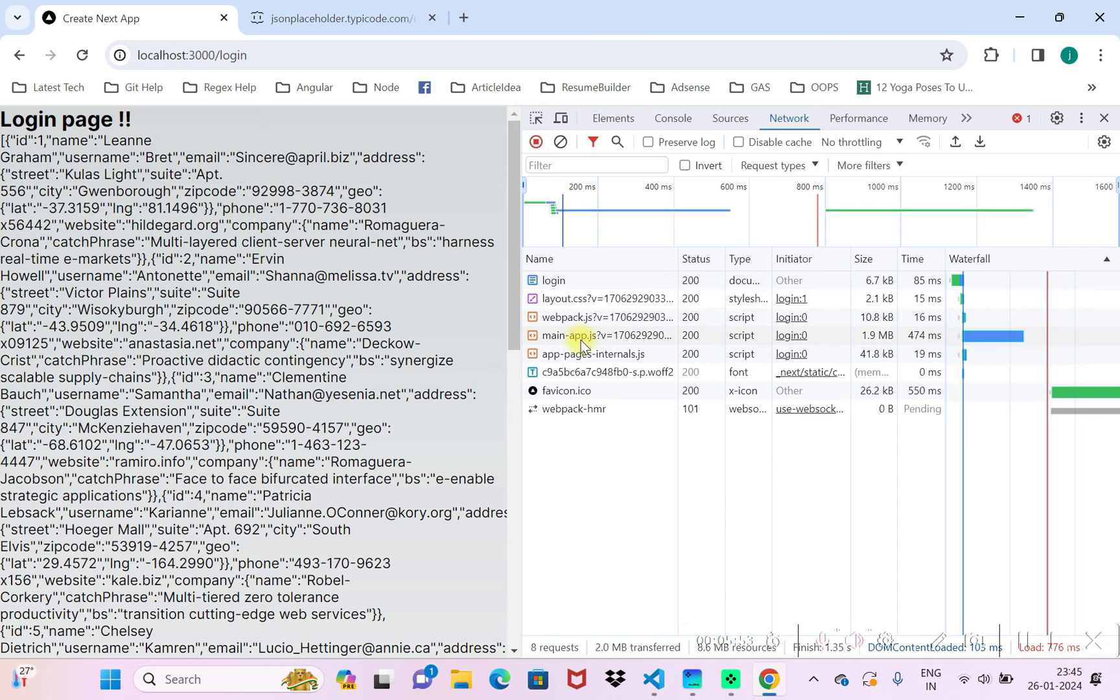
left_click(553, 280)
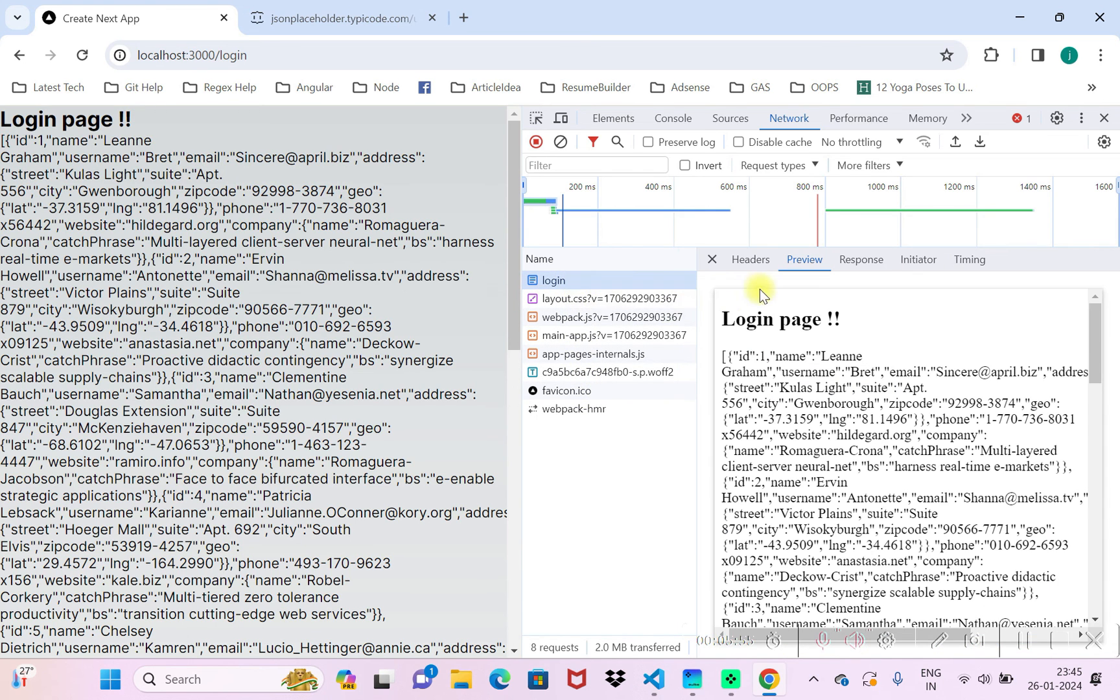
left_click(749, 259)
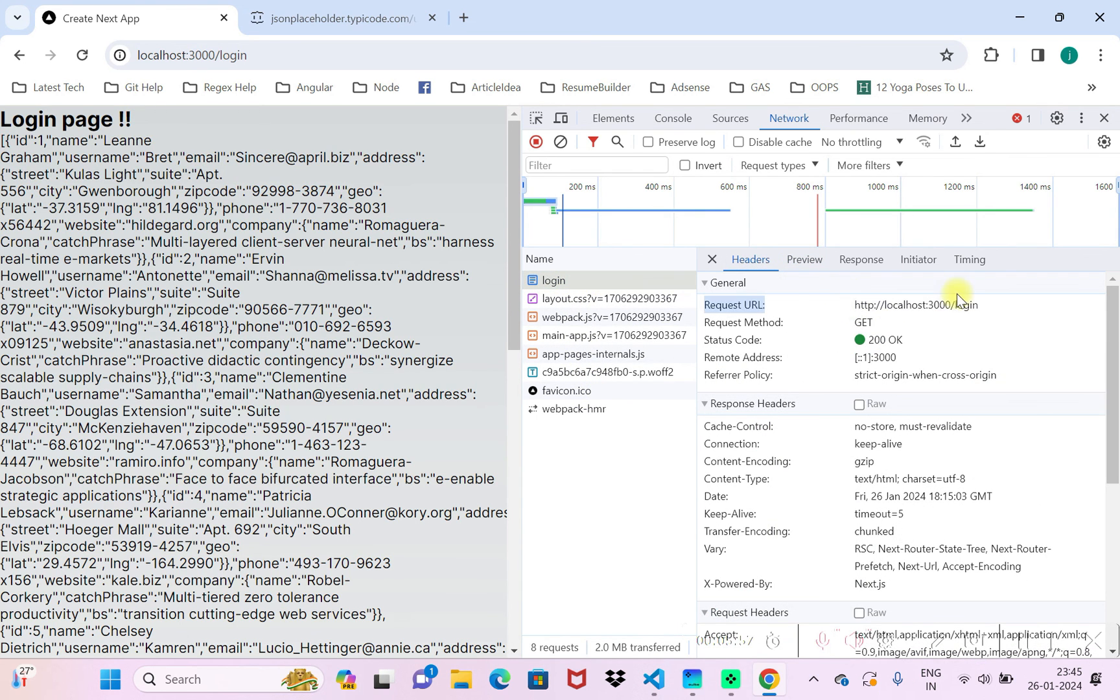
left_click(803, 260)
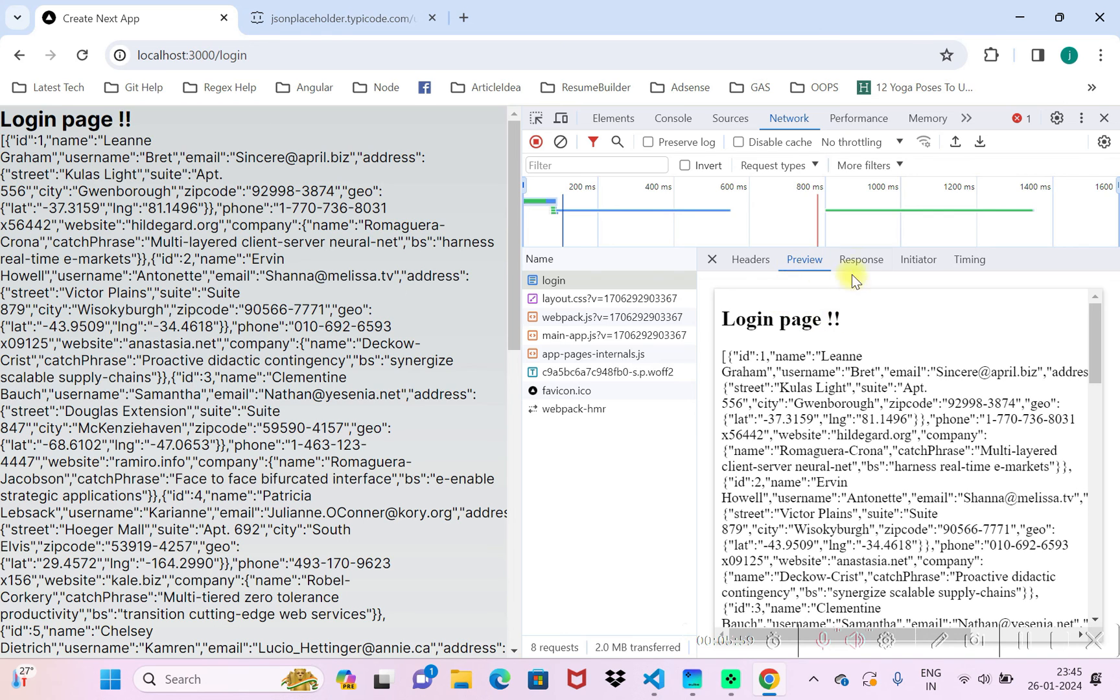
mouse_move(729, 359)
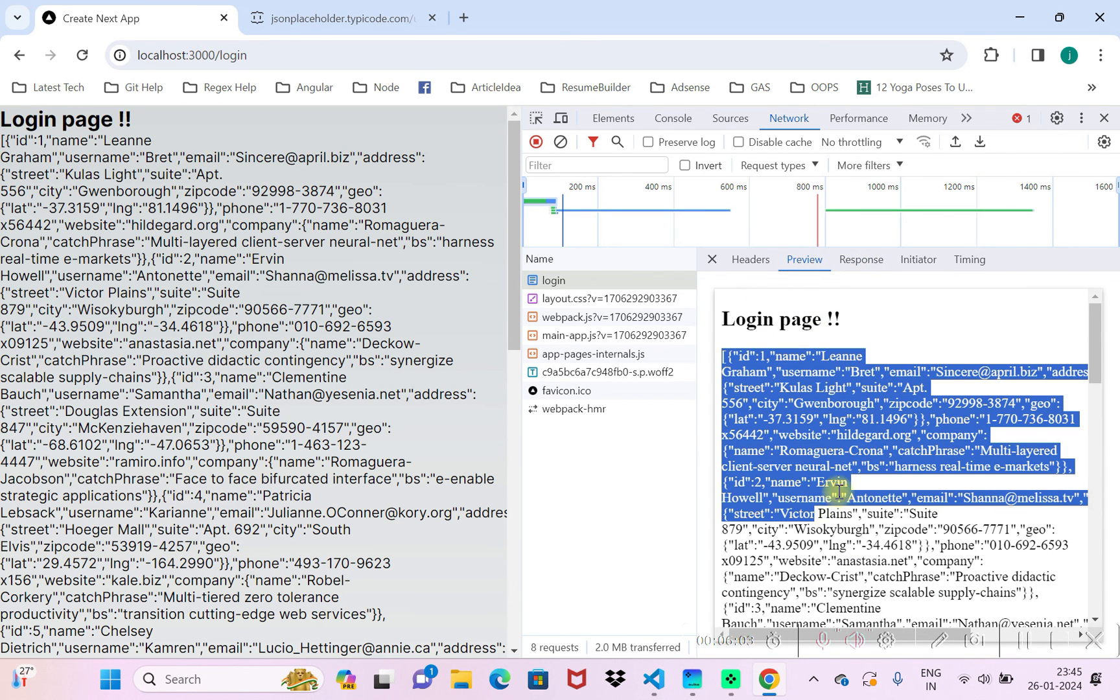
mouse_move(841, 467)
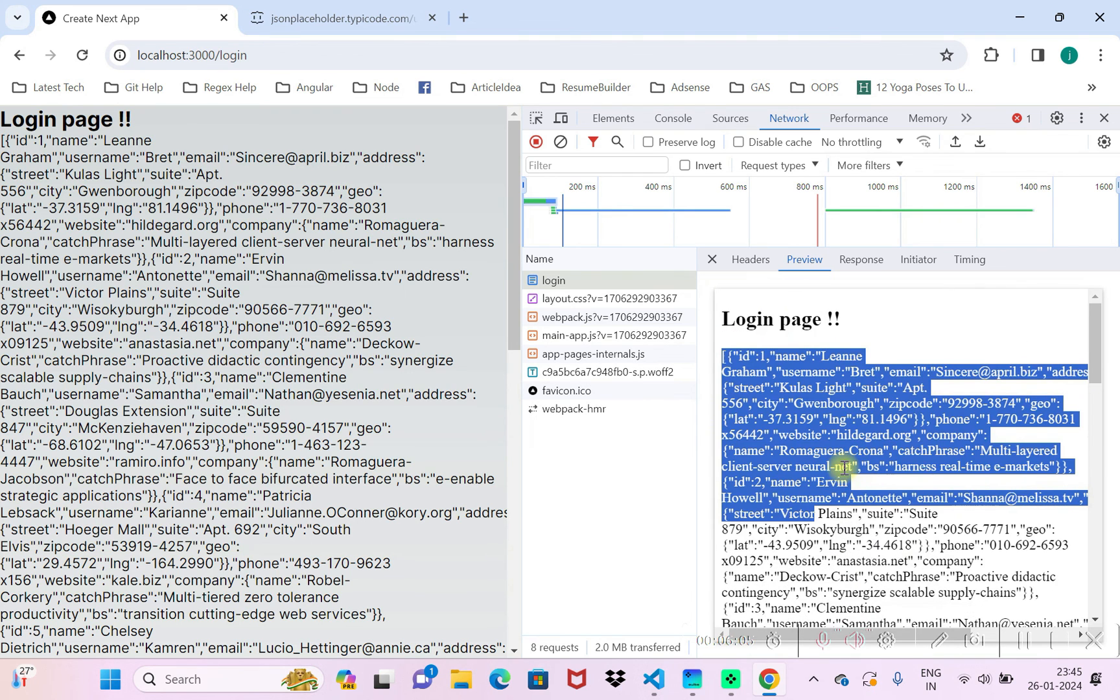